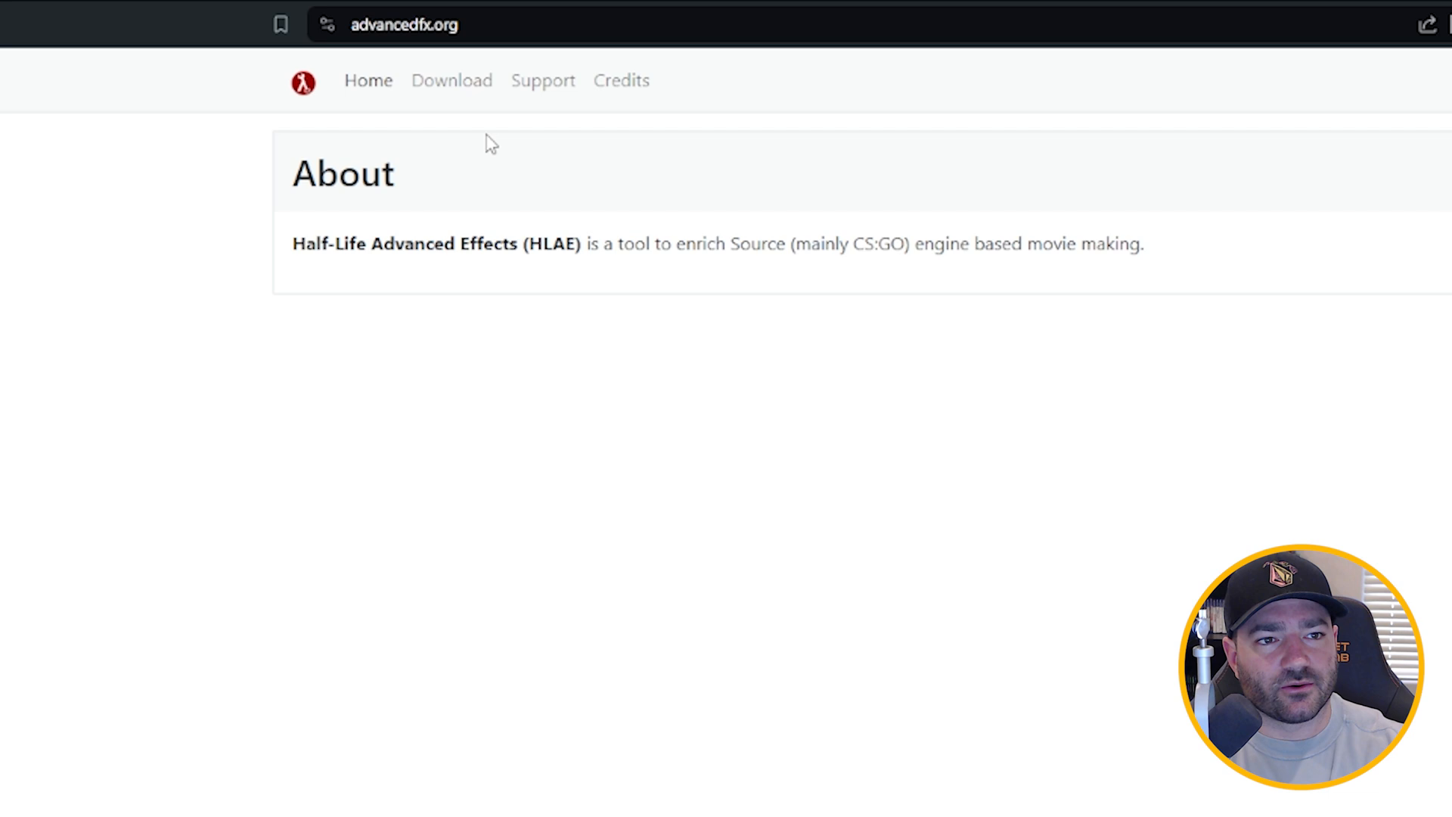
# Download HLAE_Setup.exe for HLAE 2.157.0 from advancedfx.org's GitHub release and run it
pyautogui.click(452, 81)
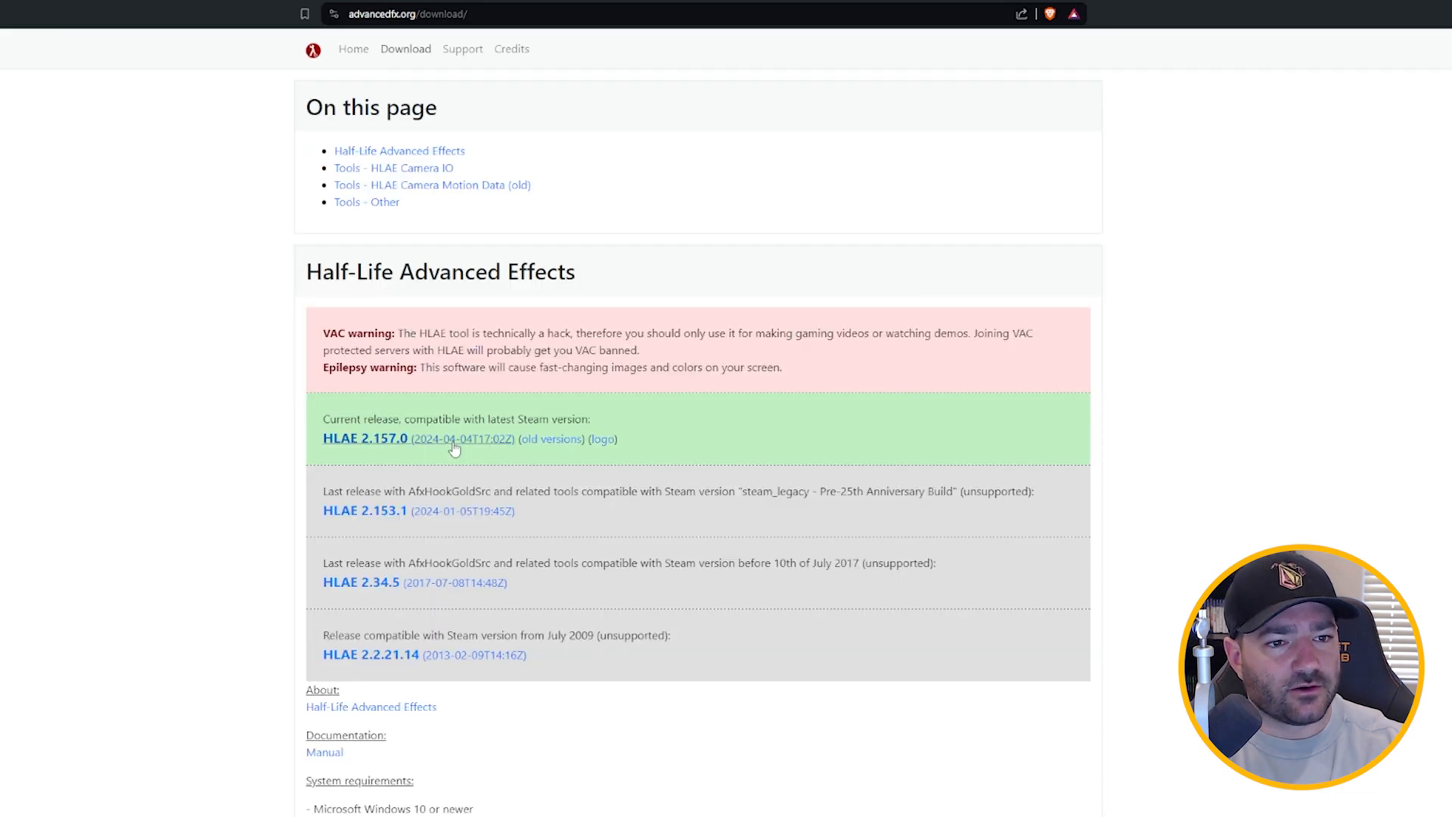
pyautogui.click(363, 438)
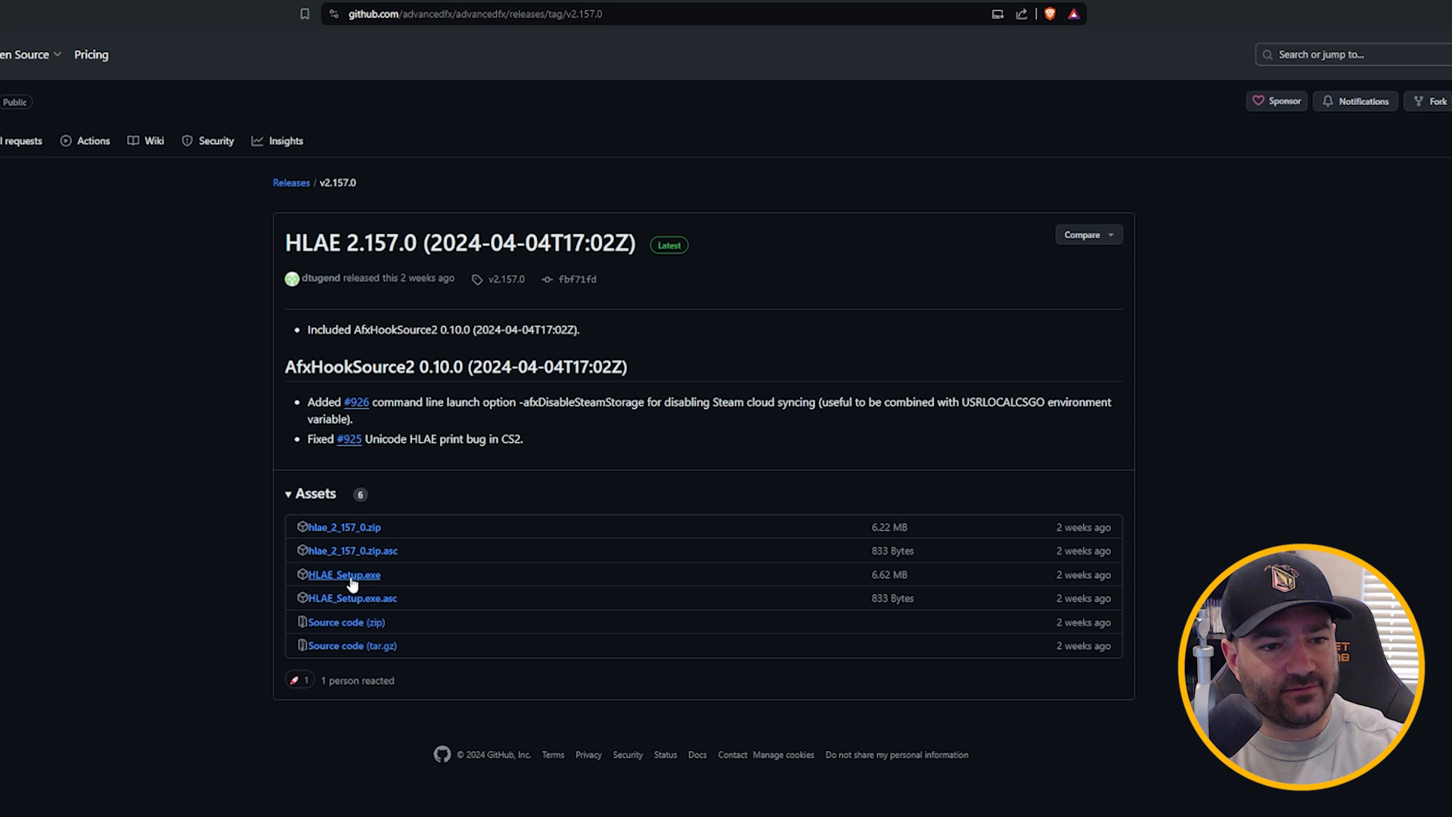
pyautogui.click(342, 574)
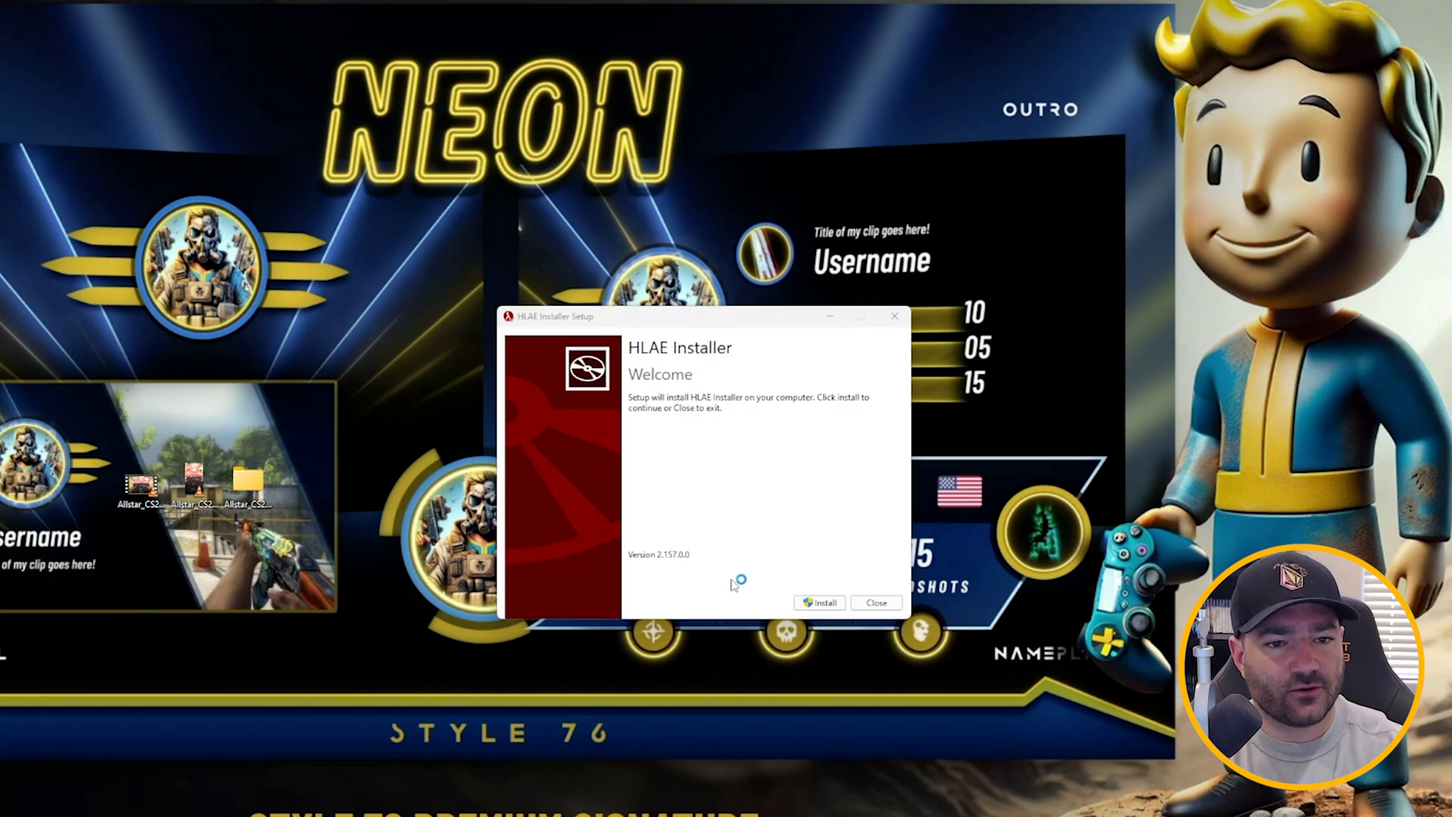
# Run the HLAE 2.157.0 setup wizard with FFMPEG download, install, and close when finished
pyautogui.click(818, 601)
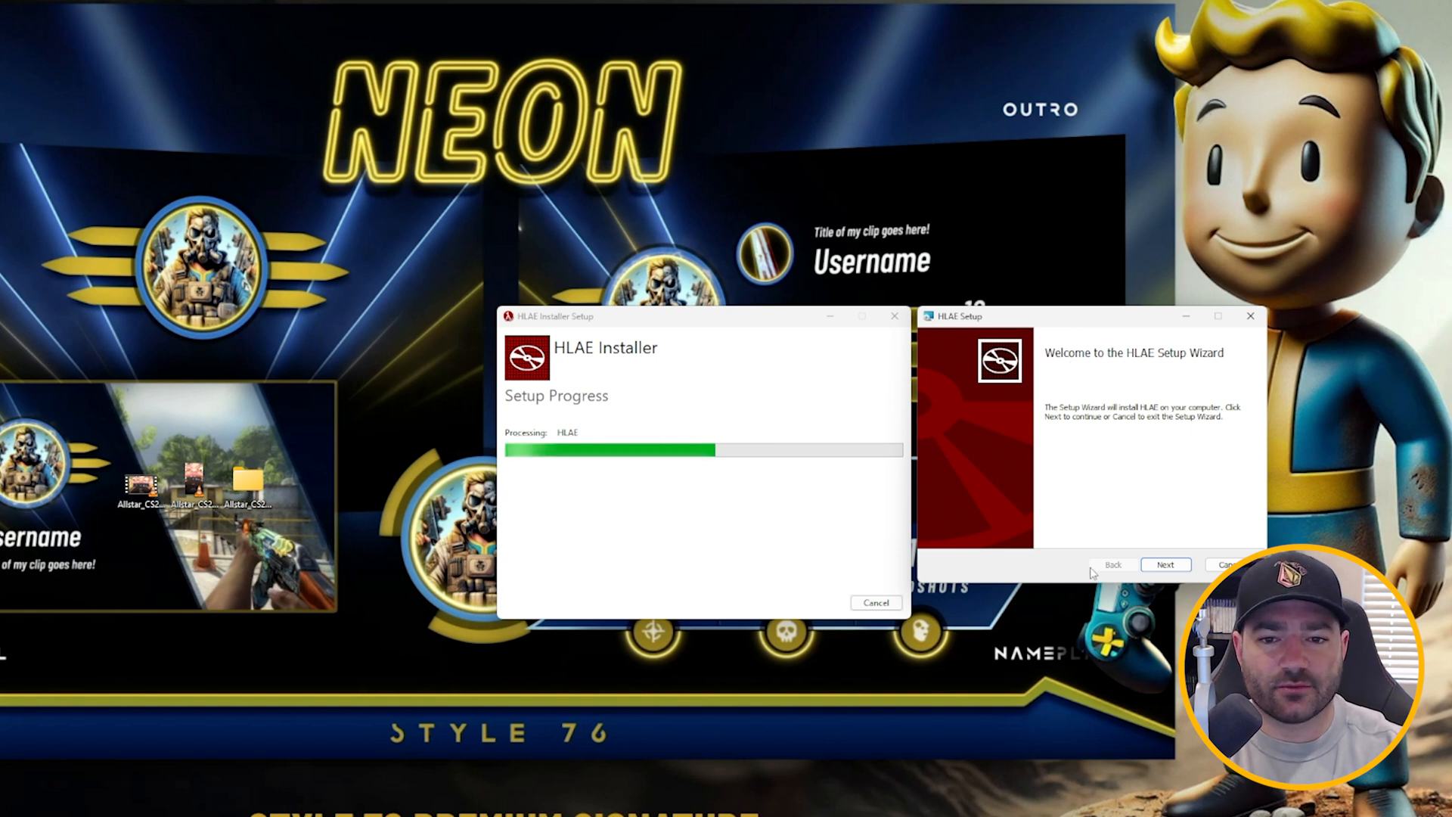
pyautogui.click(1164, 564)
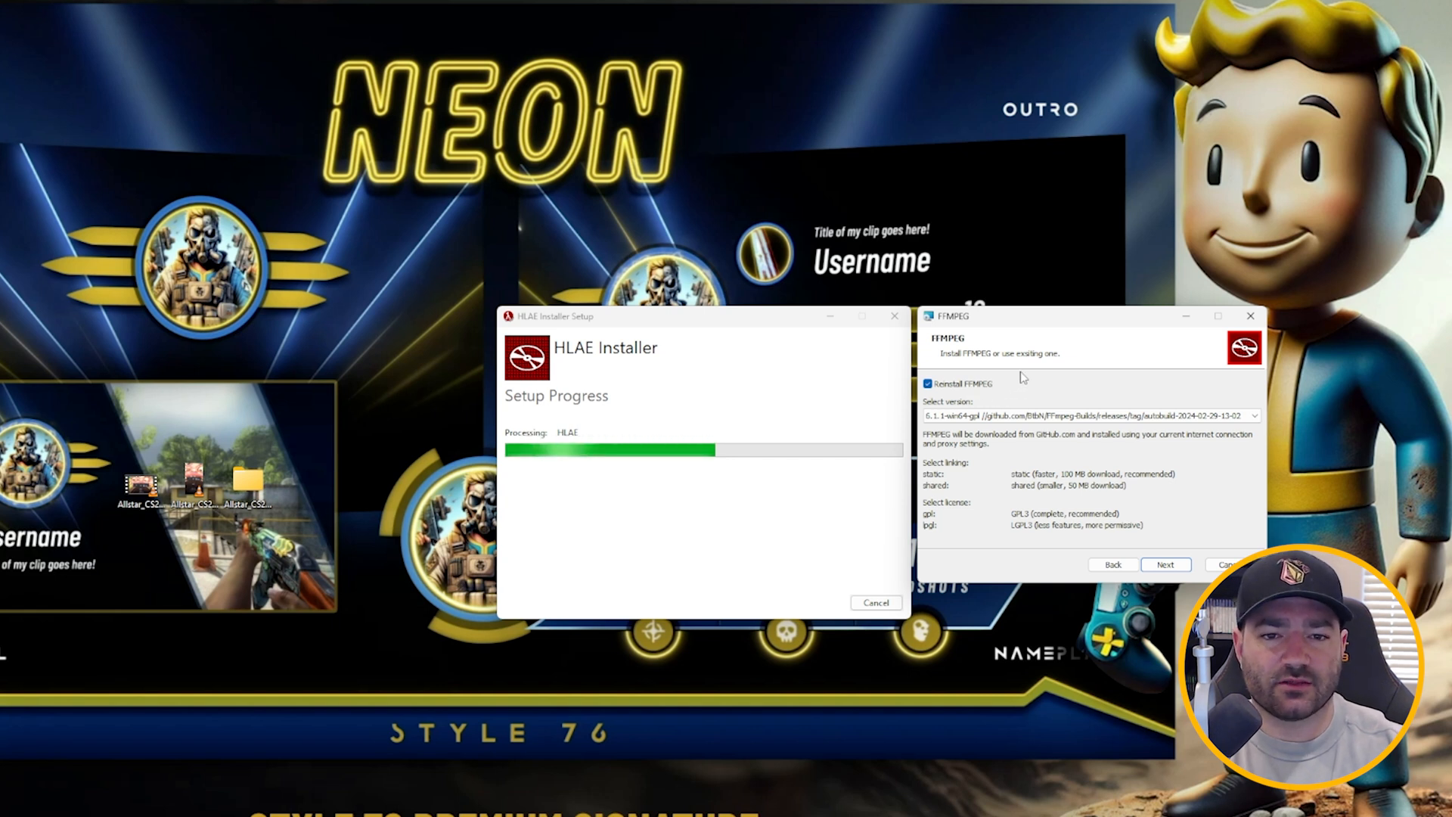
pyautogui.click(1164, 564)
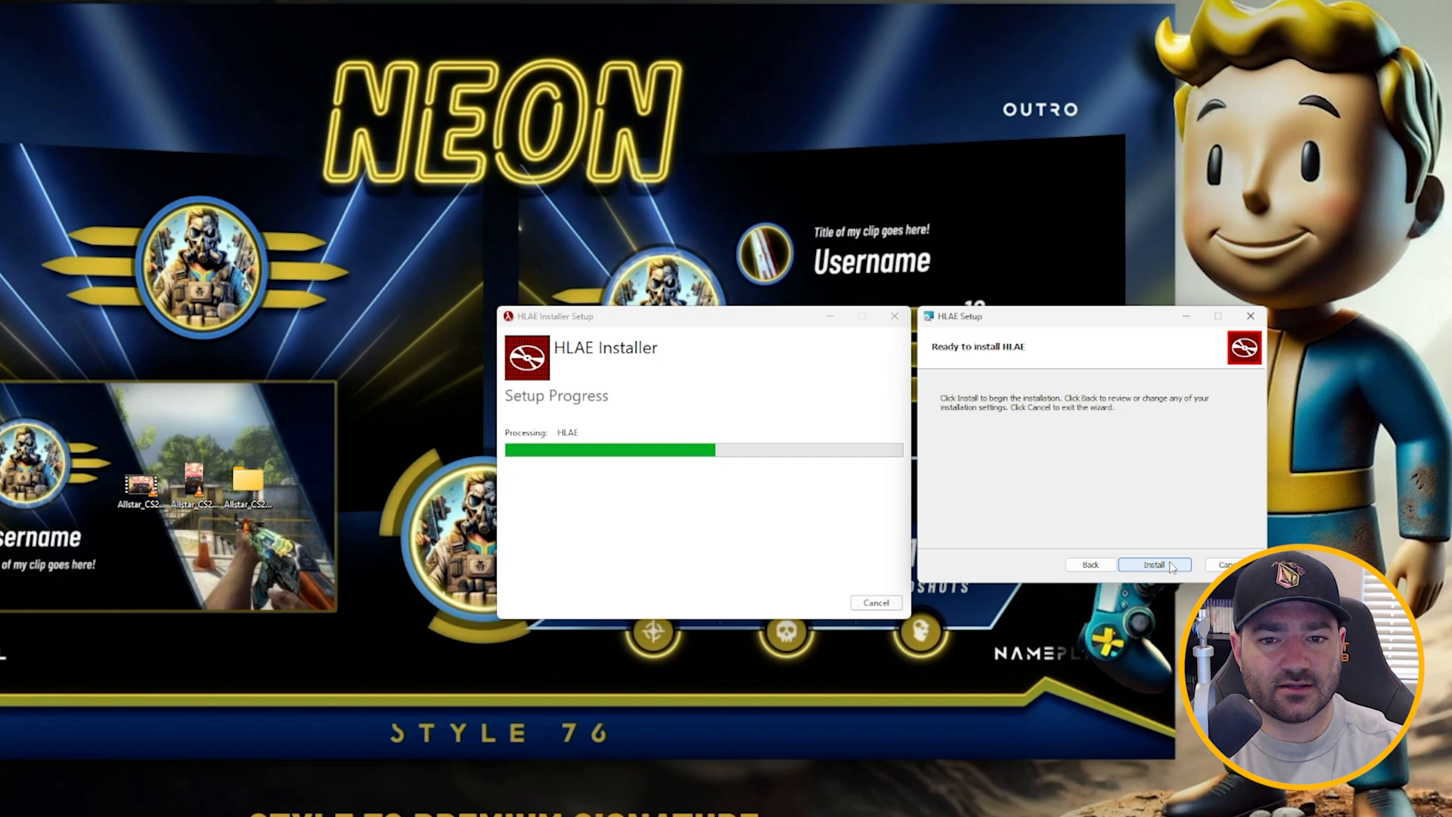
pyautogui.click(1154, 565)
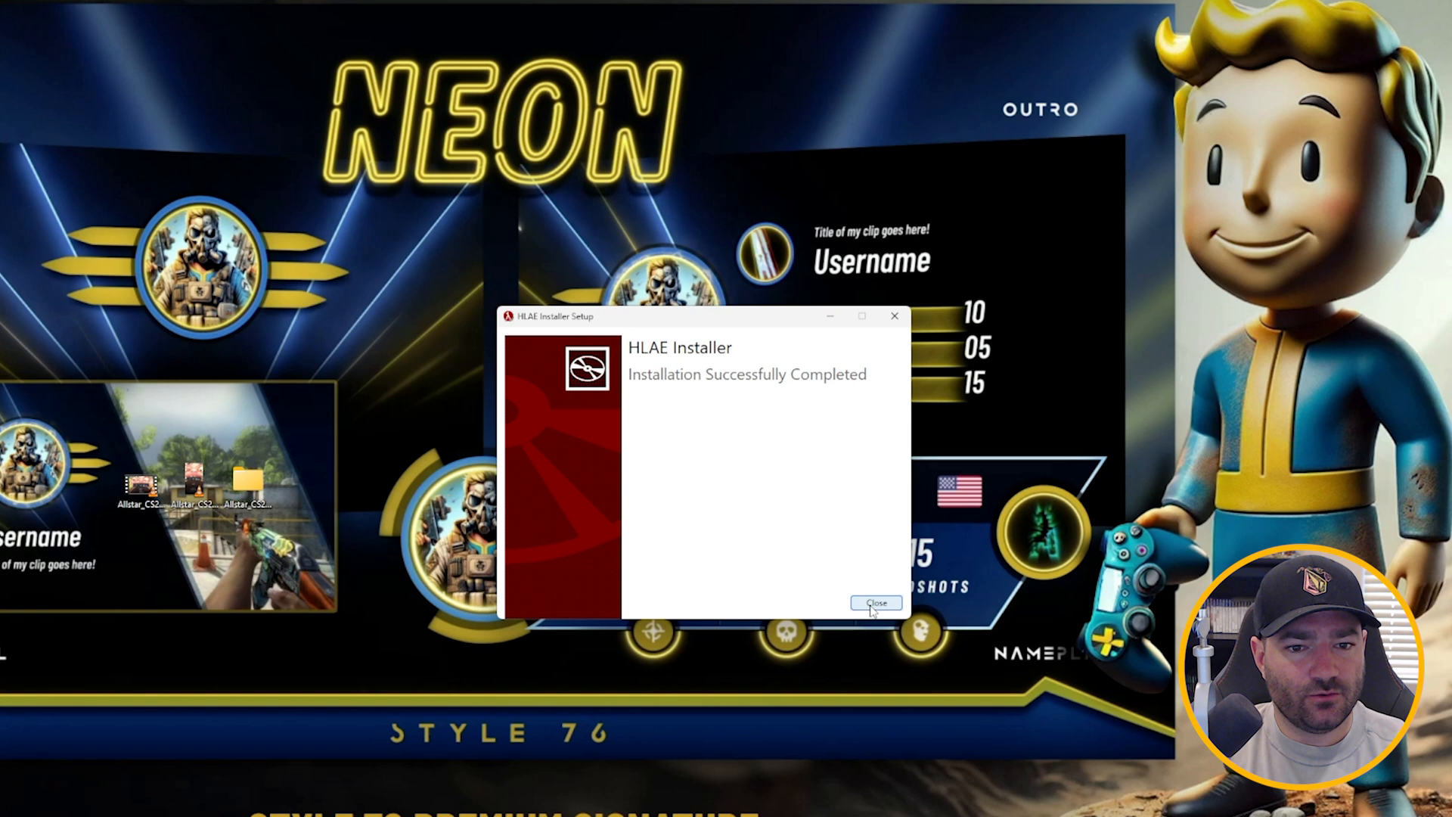
pyautogui.click(874, 602)
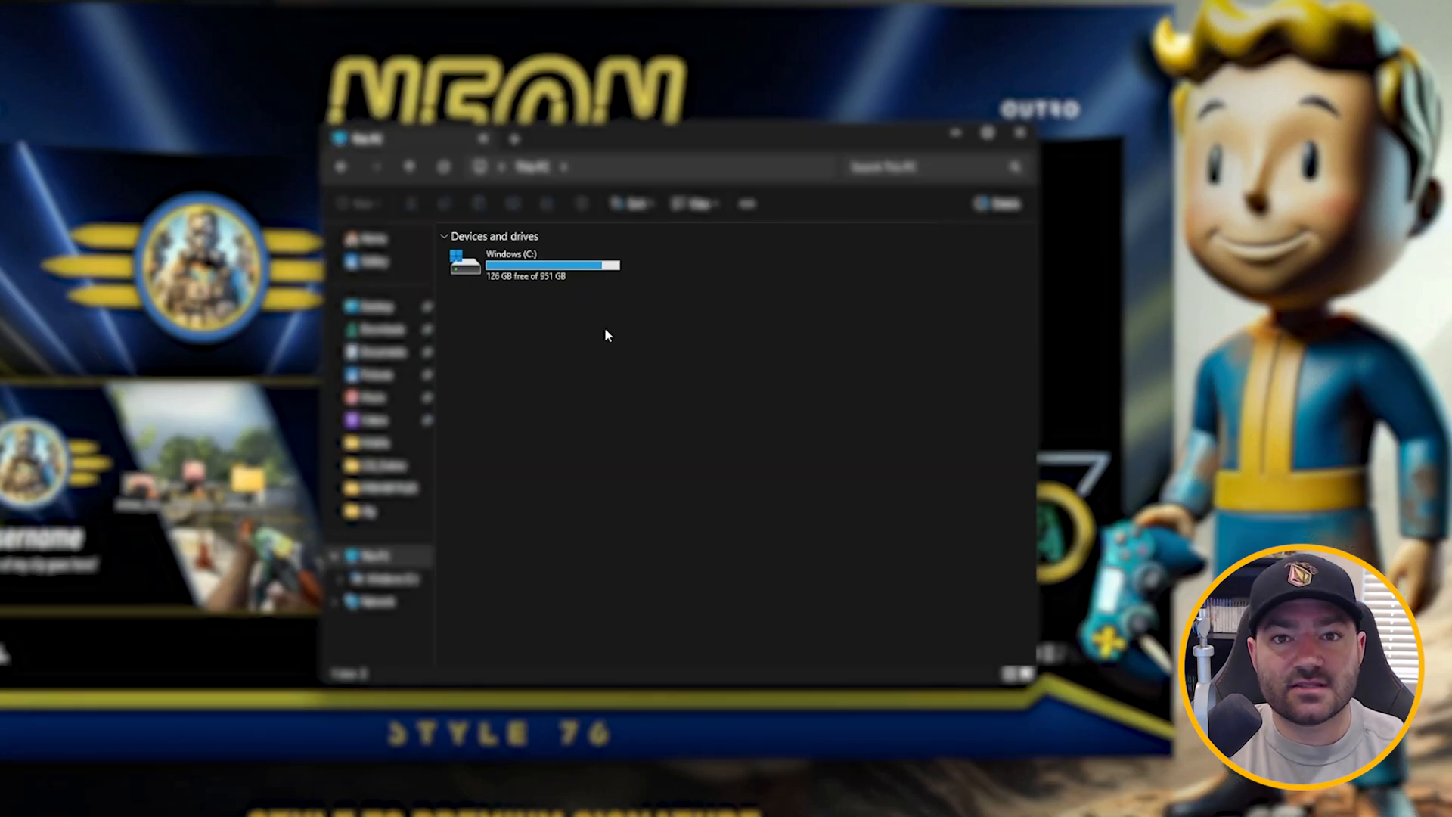
# Browse C: > Program Files (x86) > HLAE and launch the HLAE launcher
pyautogui.doubleClick(508, 265)
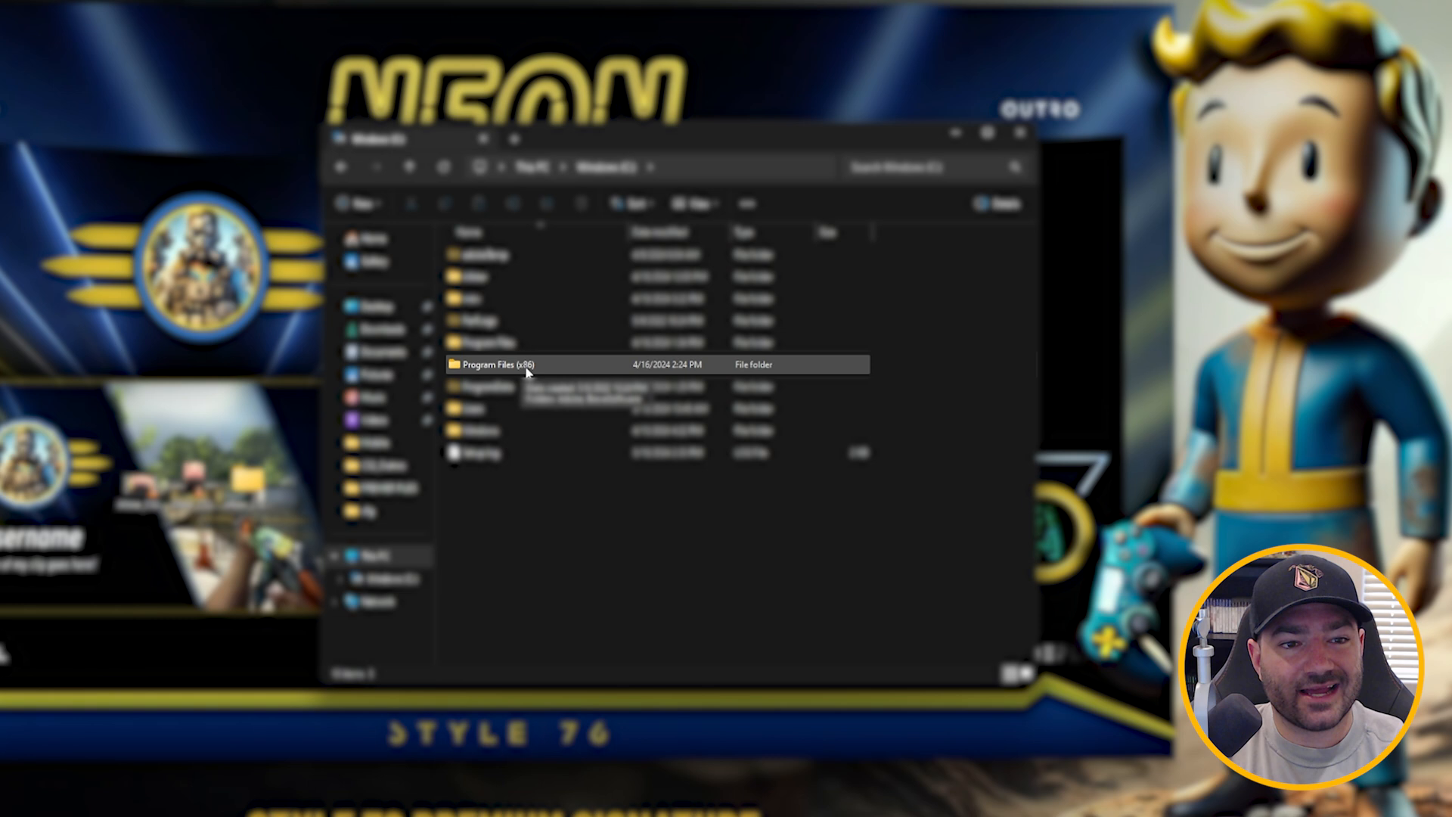
pyautogui.doubleClick(500, 363)
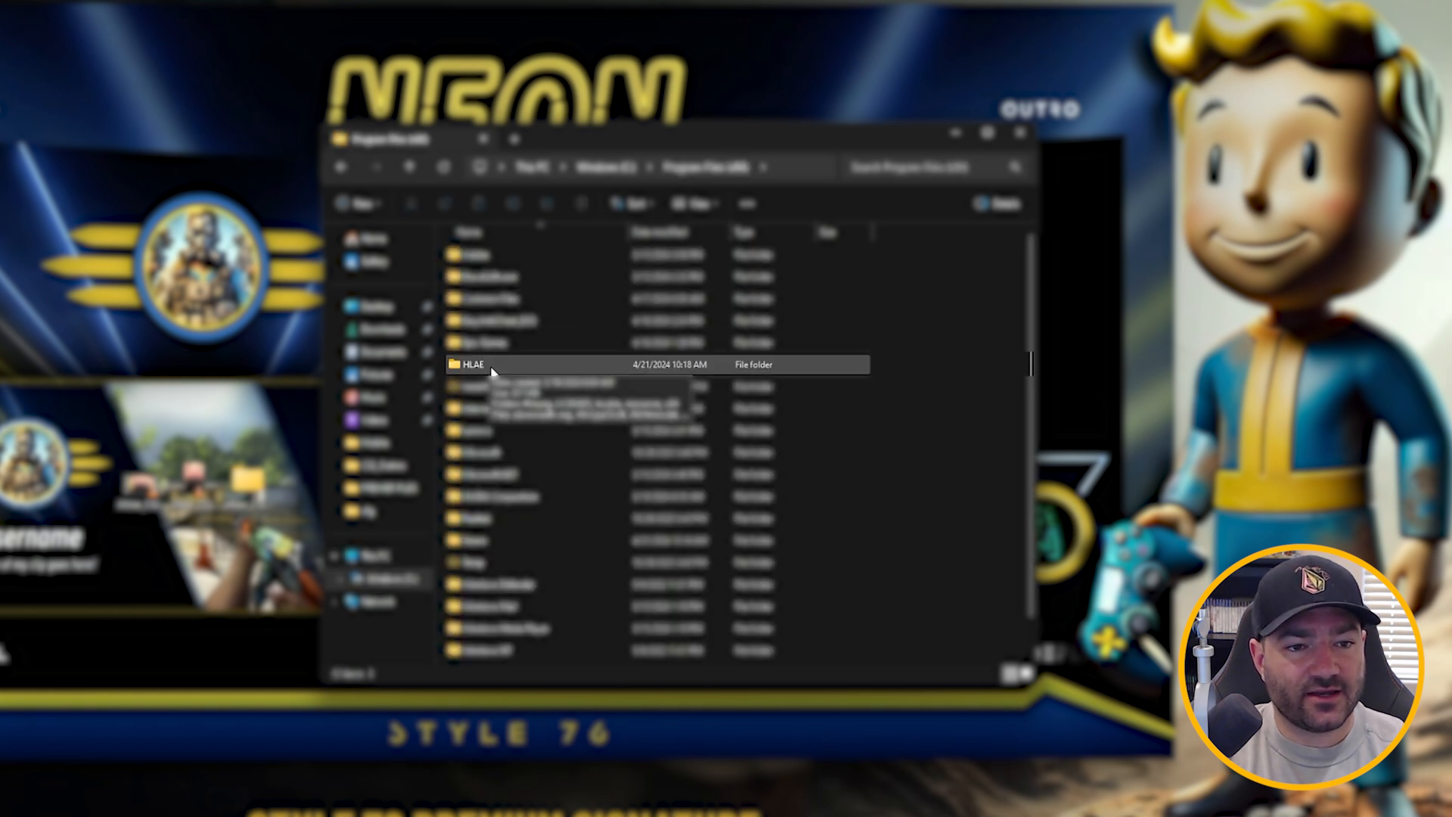
pyautogui.doubleClick(471, 364)
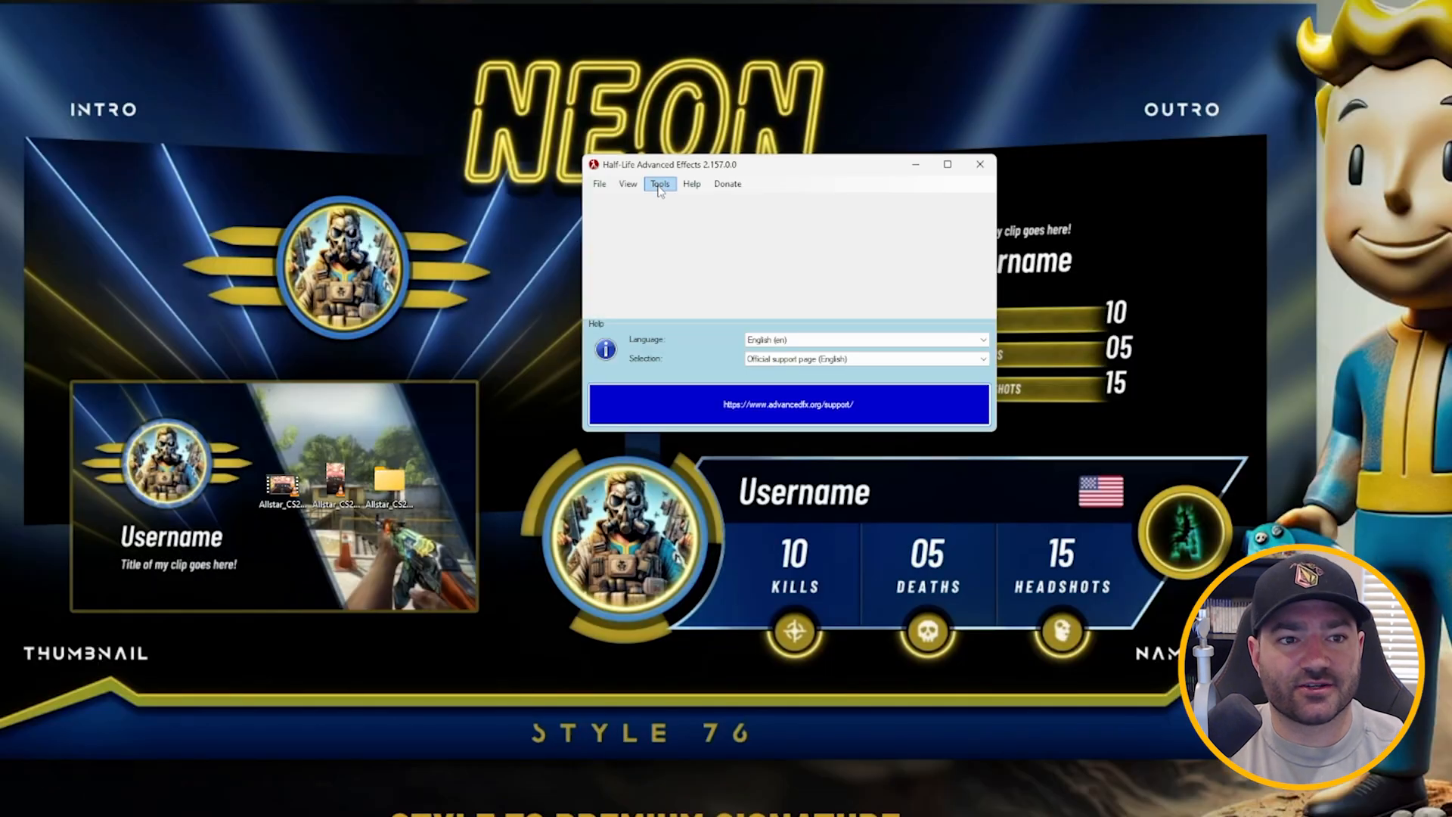
# Set Custom Loader ProgramPath to Steam\steamapps\common\Counter-Strike Global Offensive\game\bin\win64\cs2.exe
pyautogui.click(659, 183)
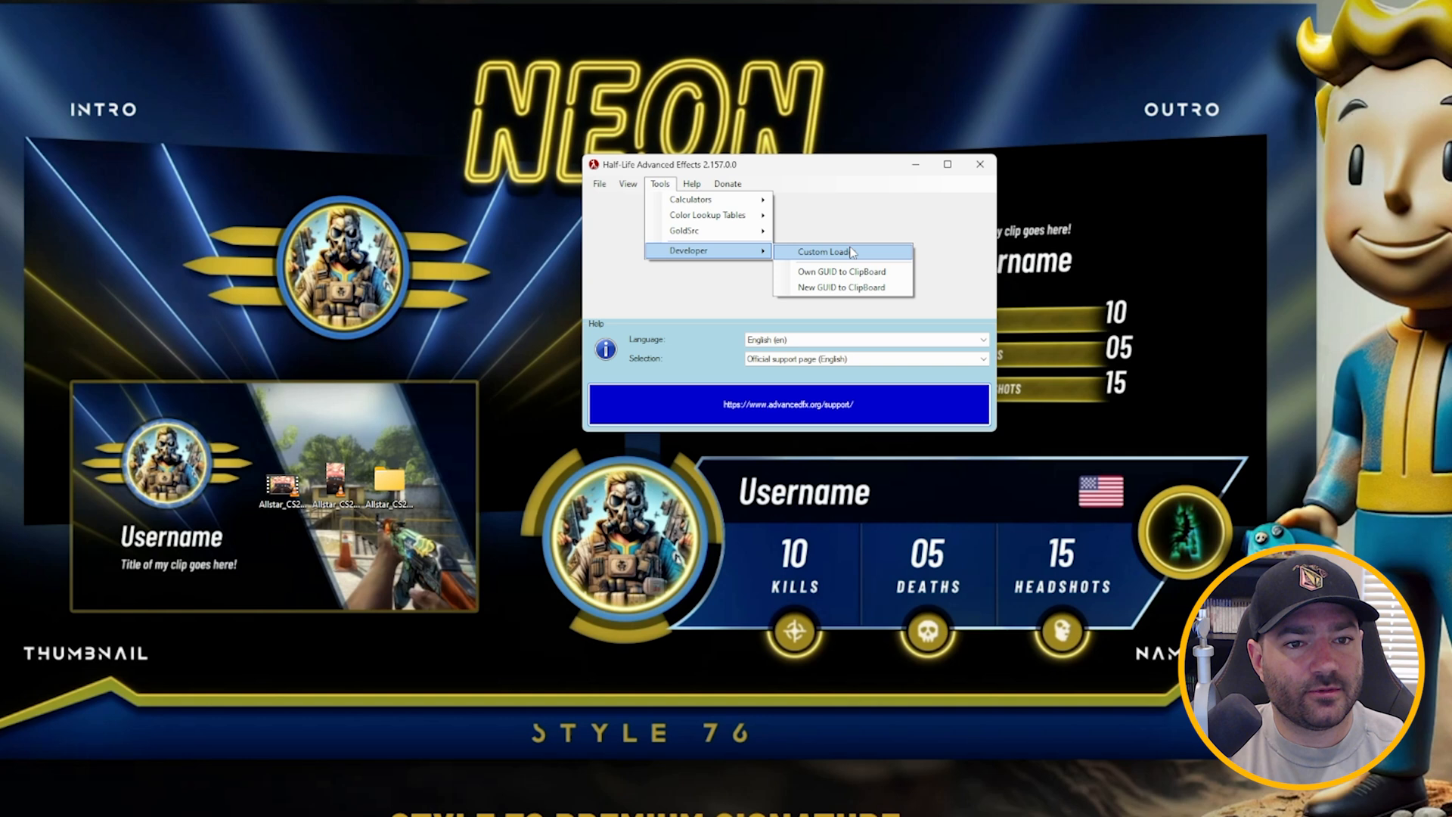
pyautogui.click(822, 251)
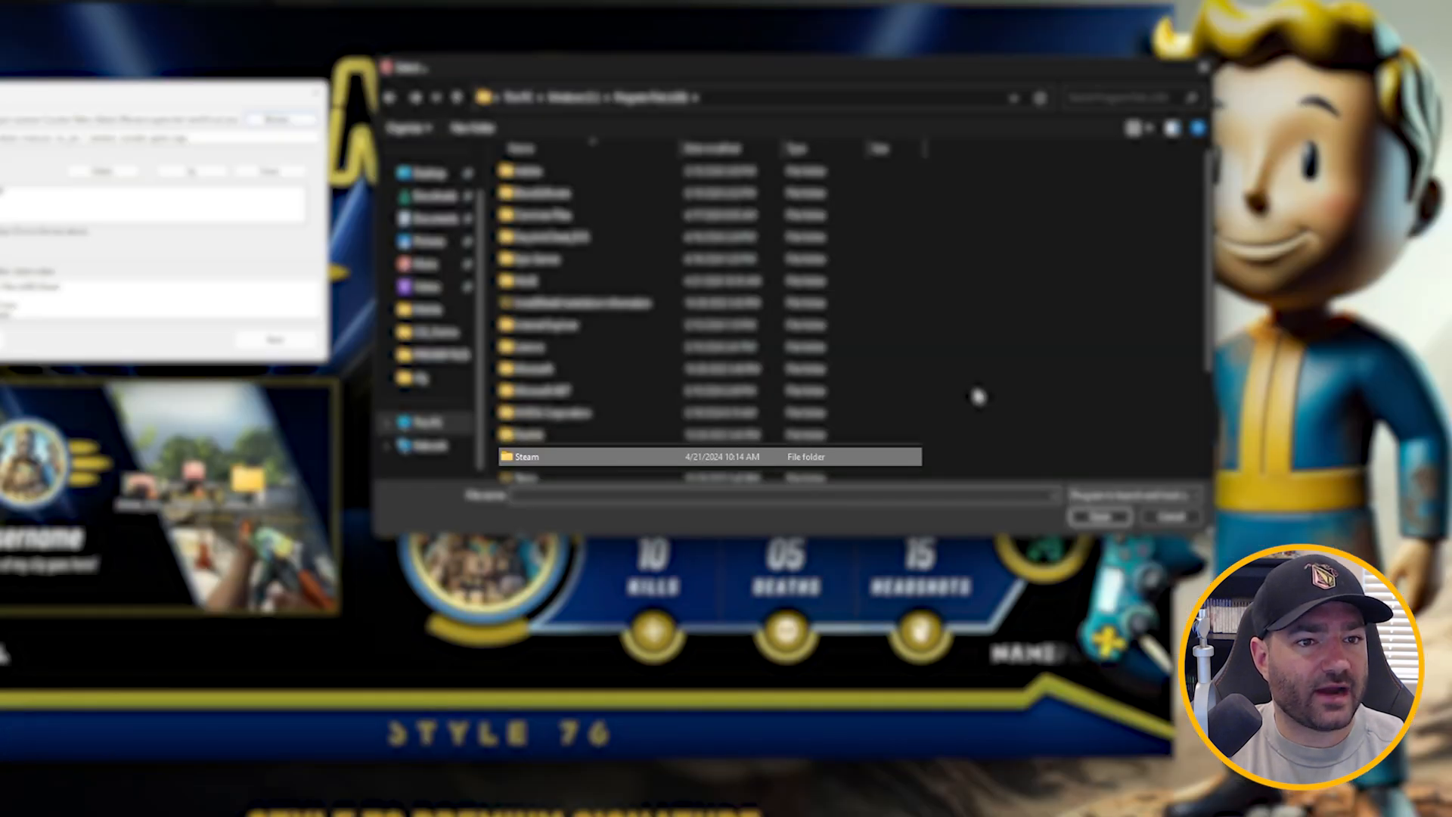
pyautogui.moveTo(1010, 396)
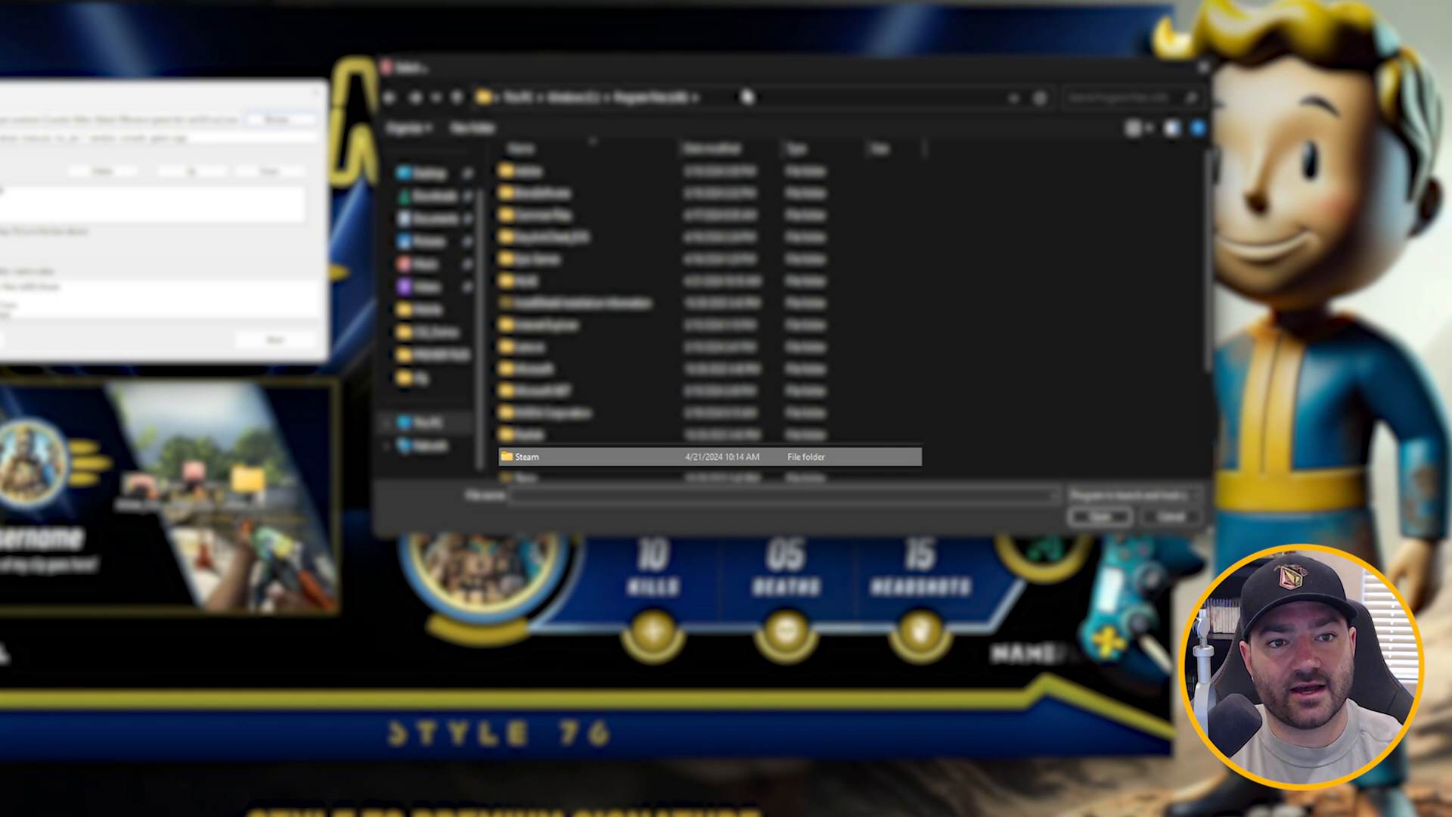
pyautogui.doubleClick(525, 457)
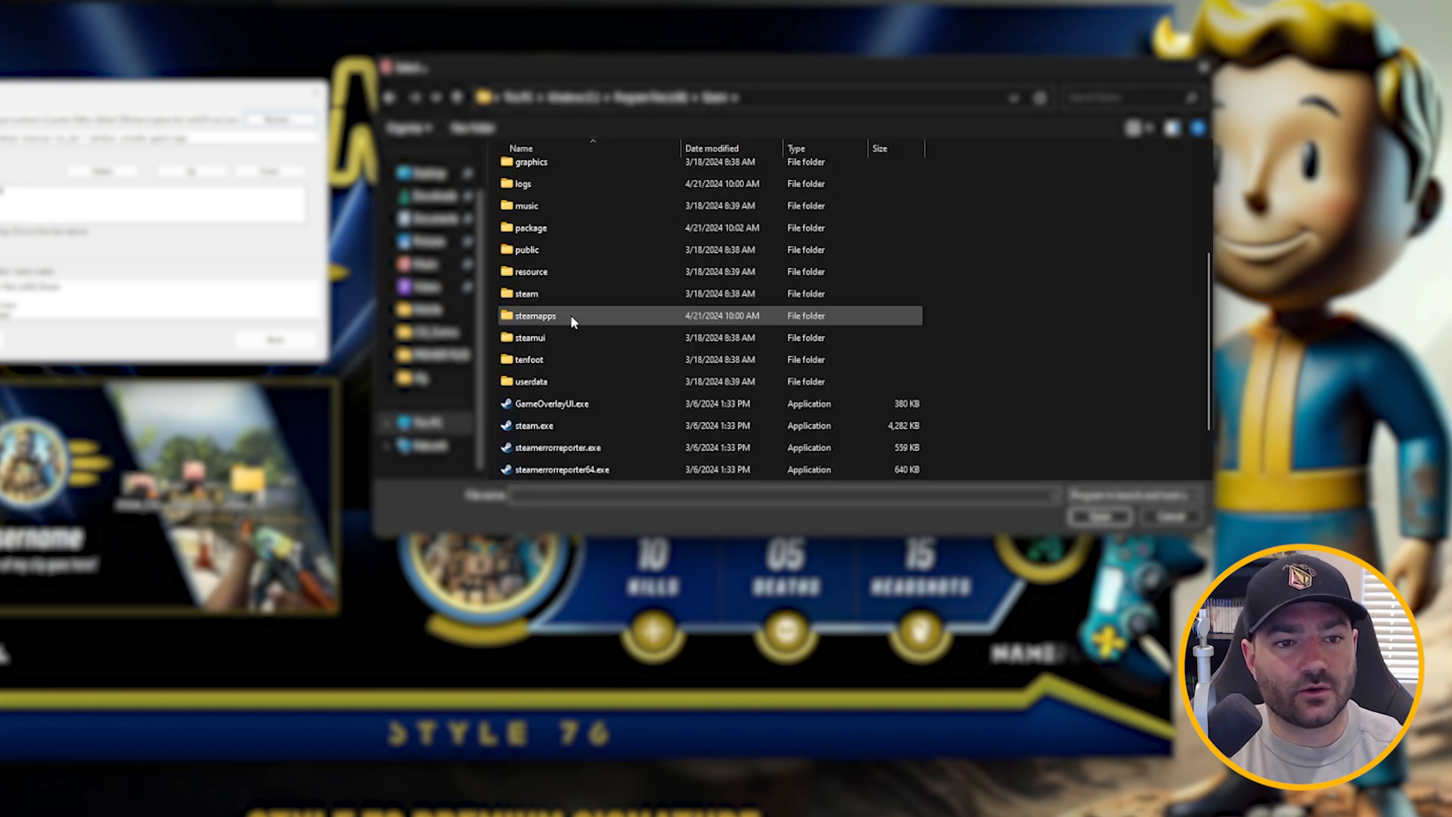
pyautogui.doubleClick(533, 314)
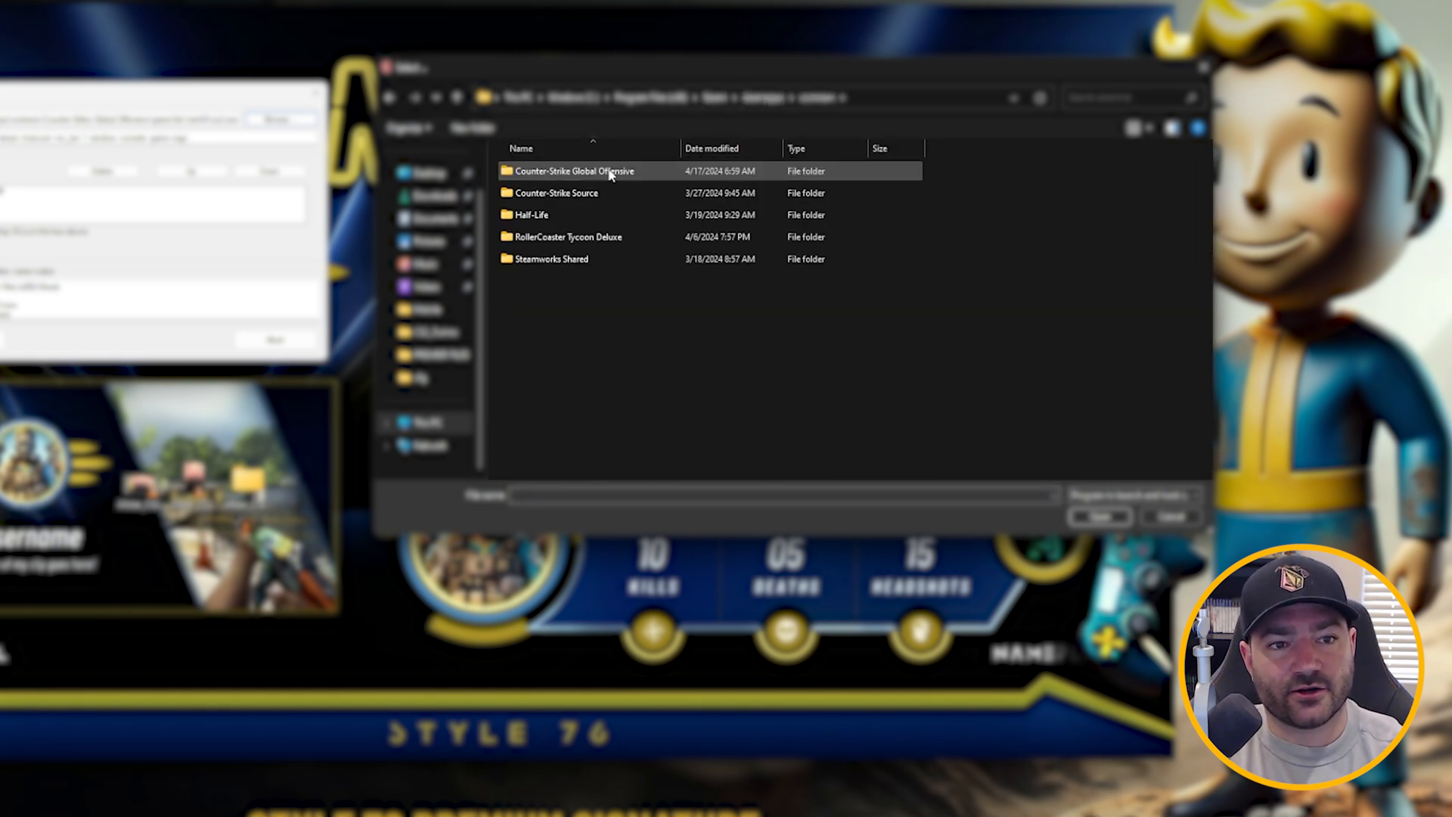
pyautogui.doubleClick(573, 170)
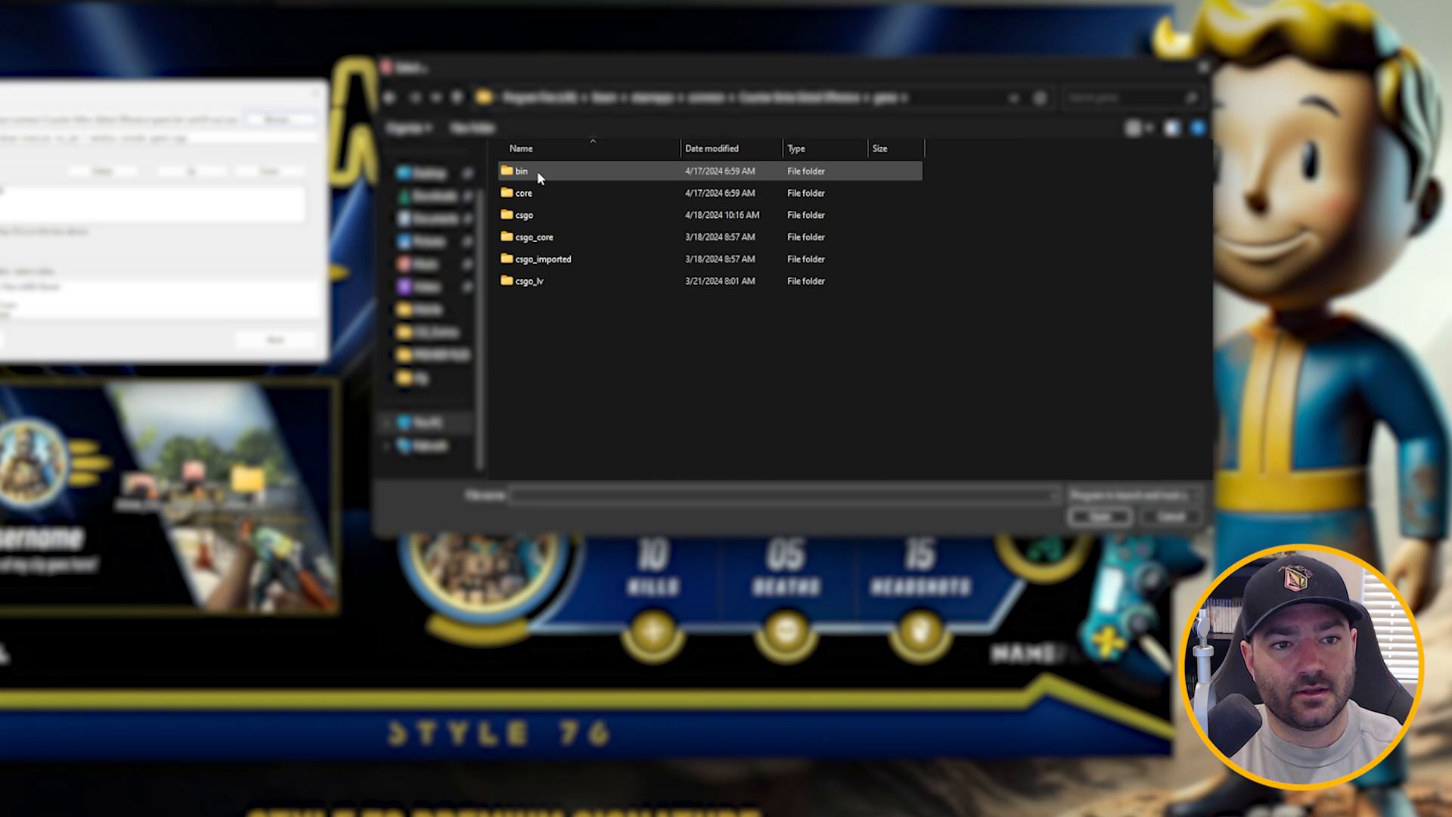
pyautogui.doubleClick(521, 170)
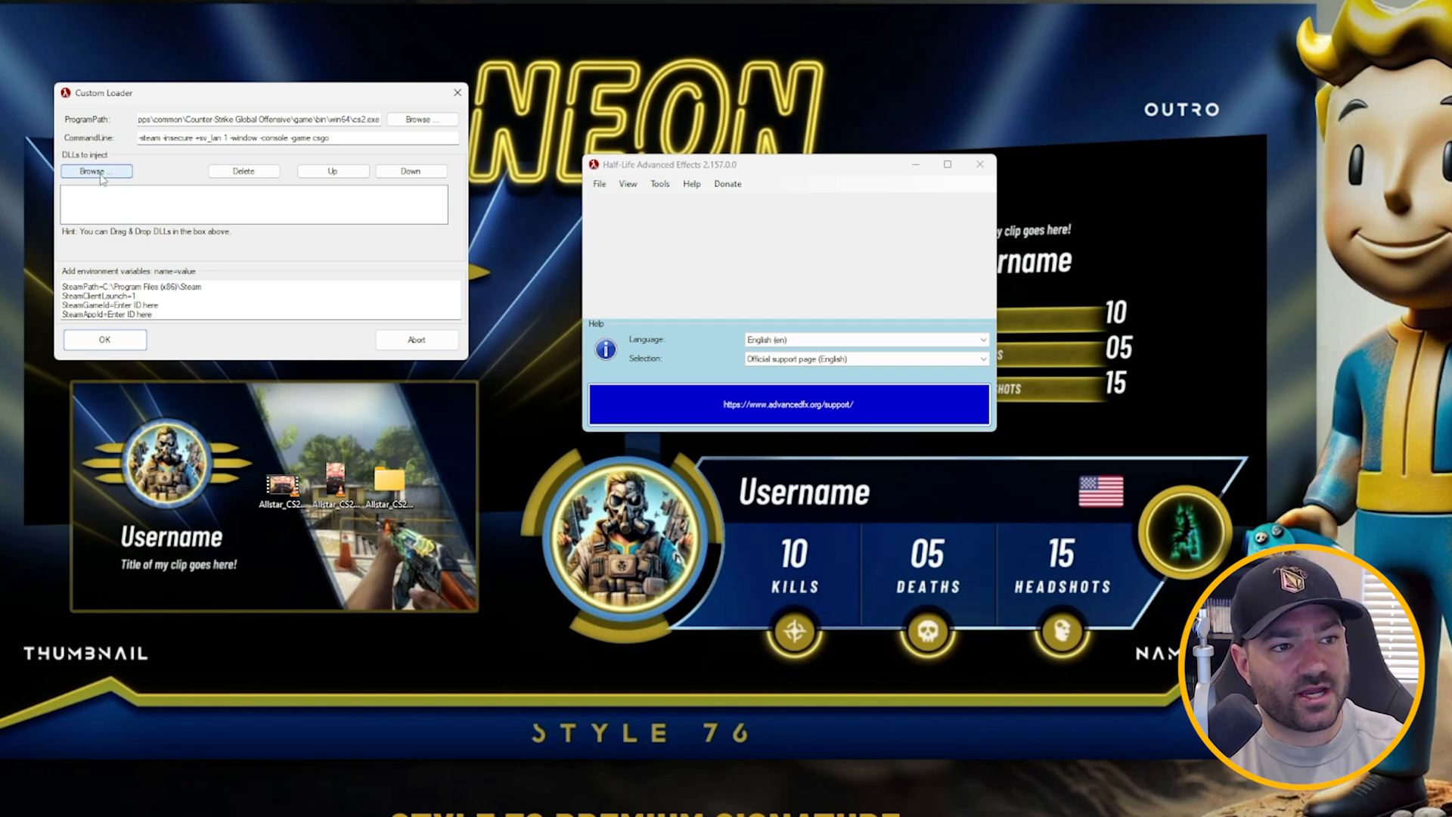
# Inject AfxHookSource2.dll from HLAE's x64 folder and add SteamPath=C:\Program Files (x86)\Steam
pyautogui.click(91, 170)
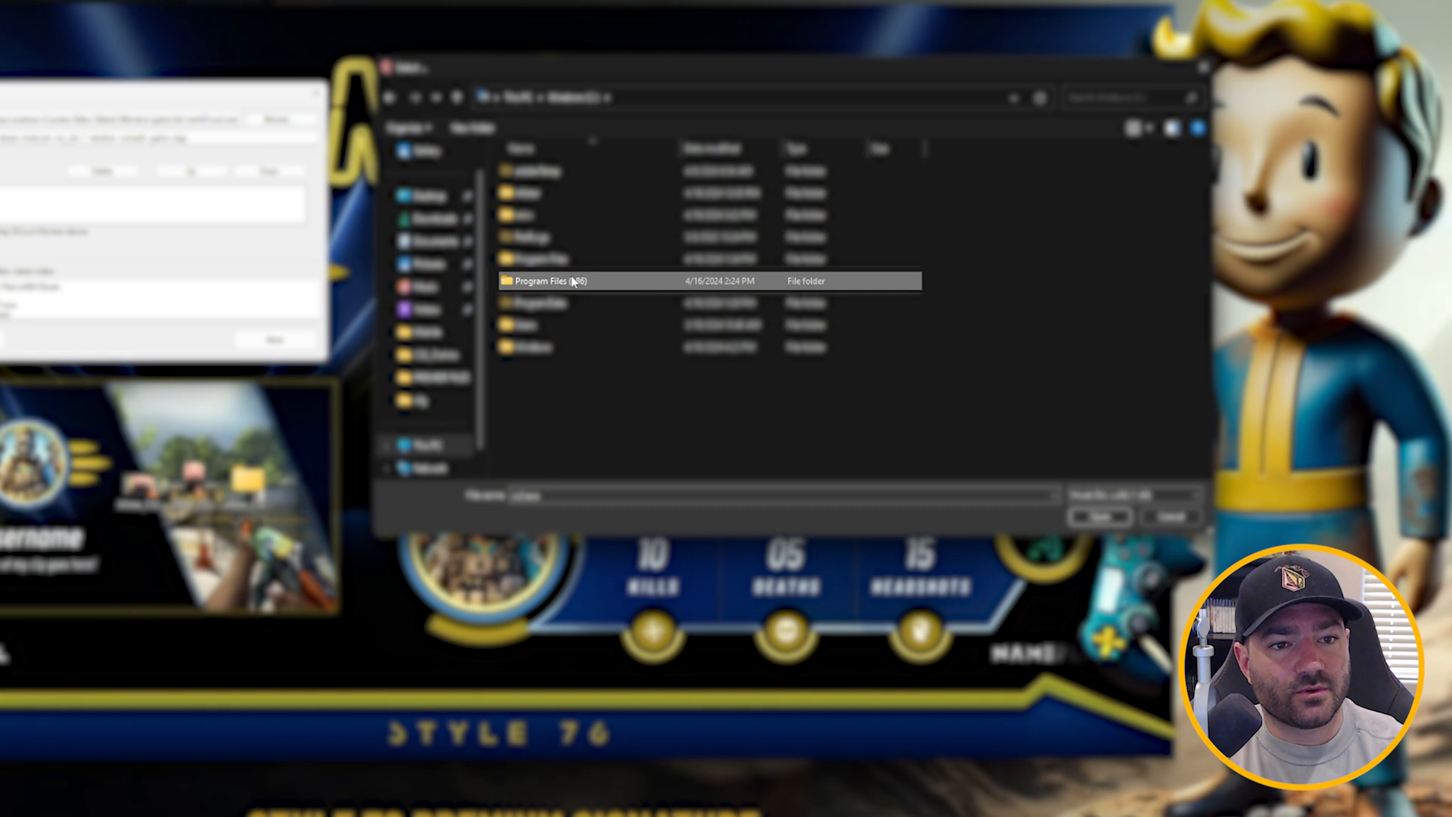
pyautogui.doubleClick(535, 281)
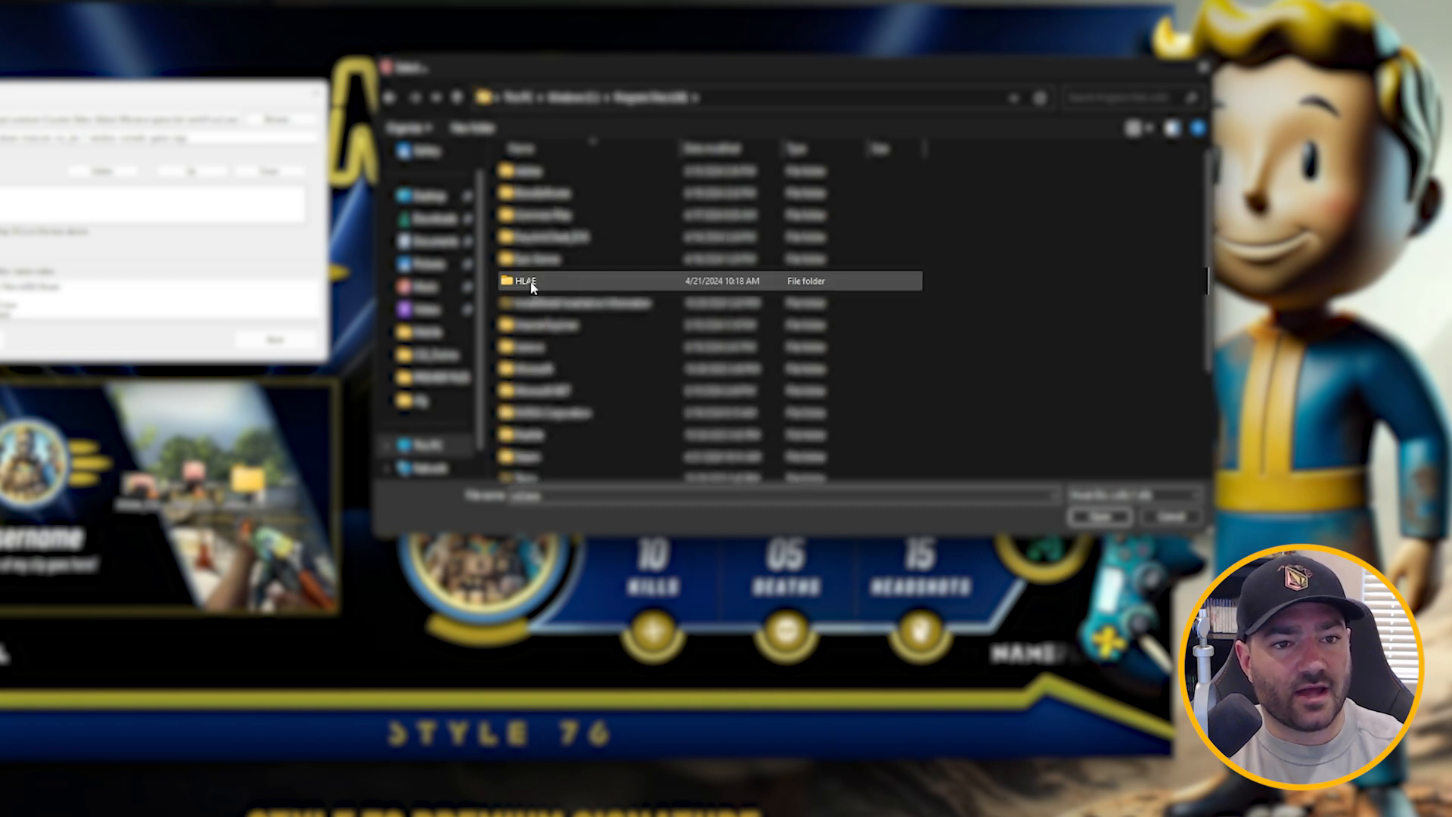
pyautogui.doubleClick(528, 280)
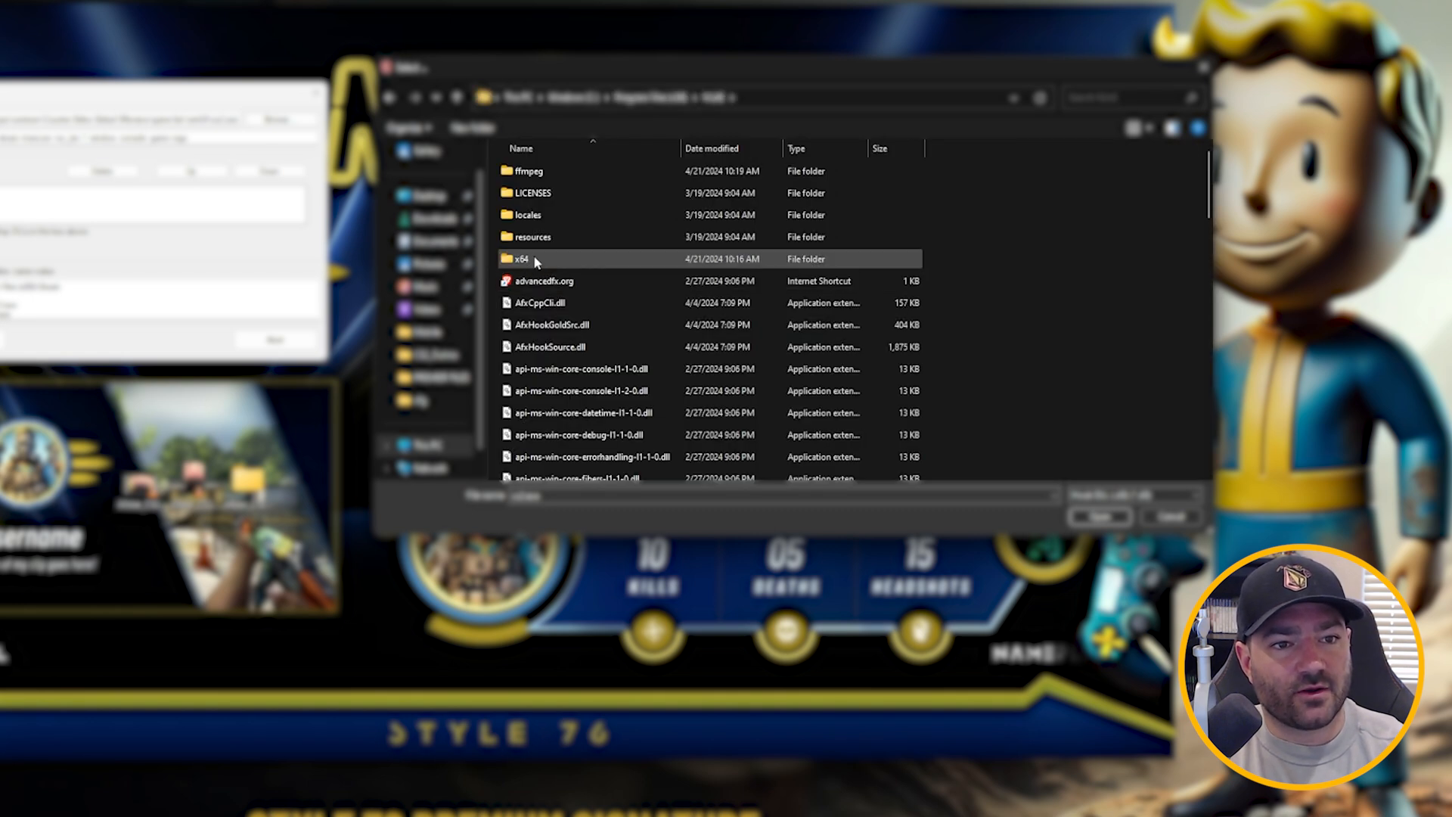
pyautogui.doubleClick(522, 258)
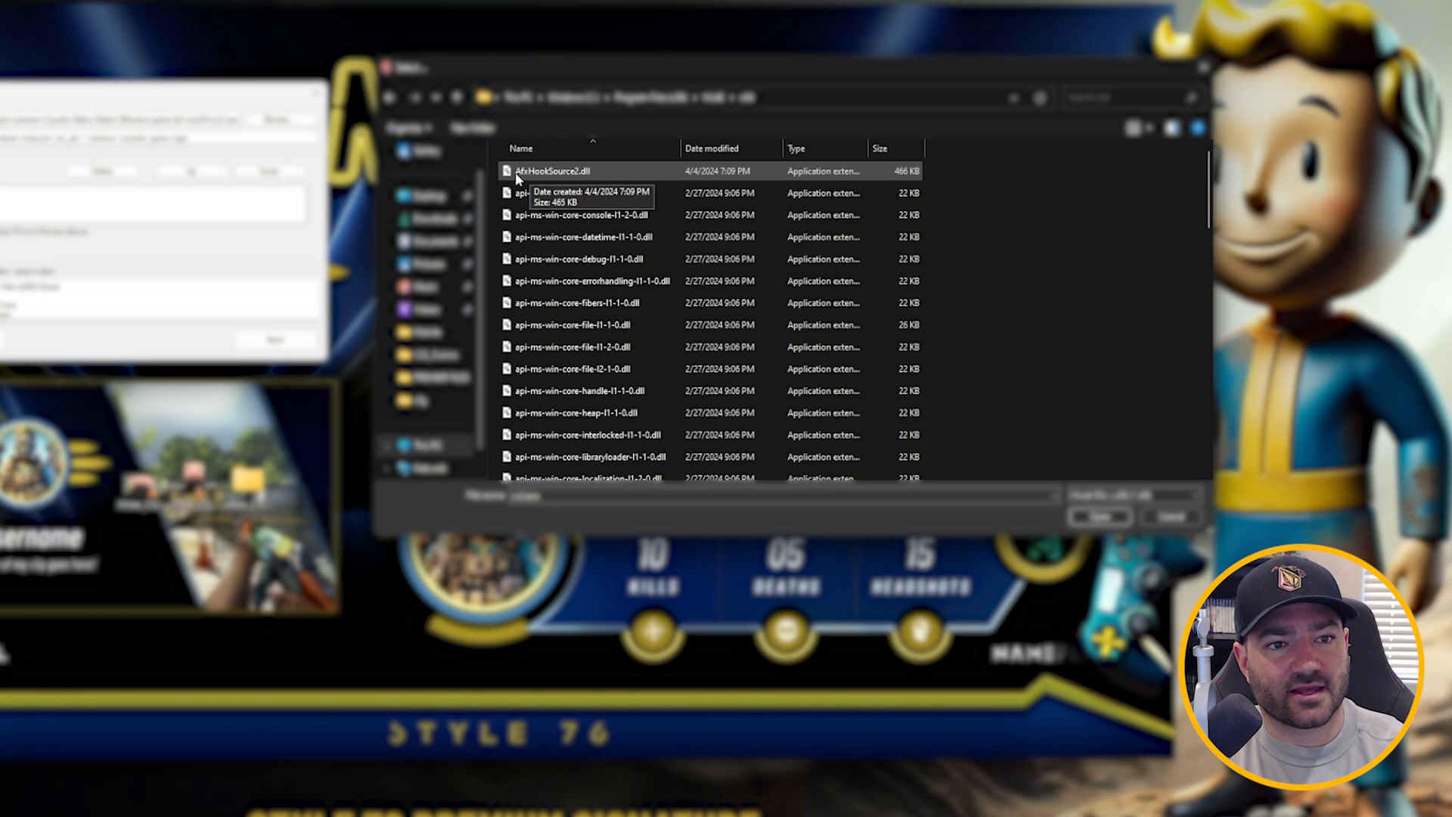
pyautogui.moveTo(562, 176)
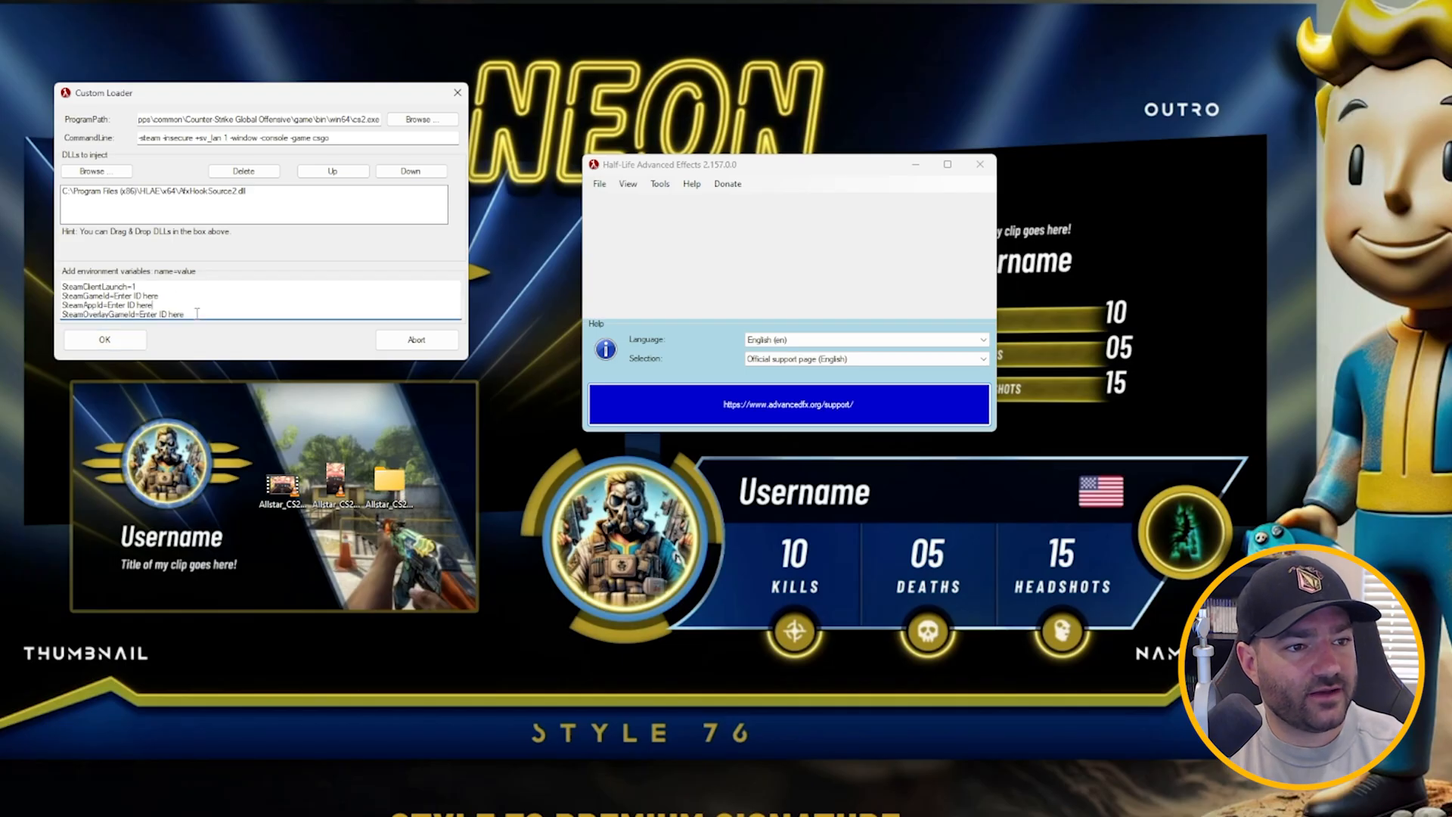
pyautogui.write('SteamPath=C:\\Program Files (x86)\\Steam')
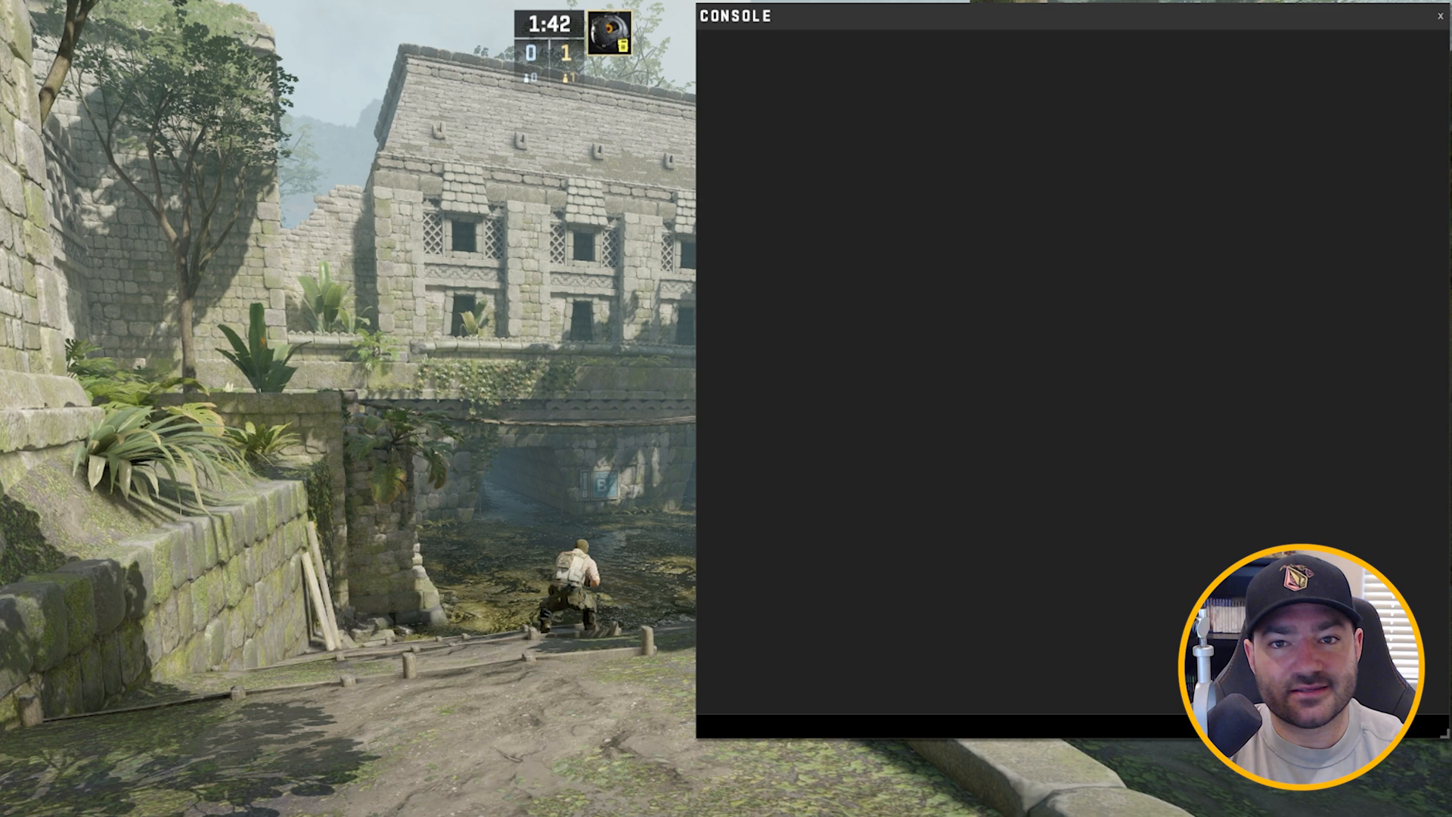
# Enable startMovieWav 1, name output "c:\CS2Moviemaking", and query mirv_streams record screen settings
pyautogui.write('mirv_streams record startMovieWav 1')
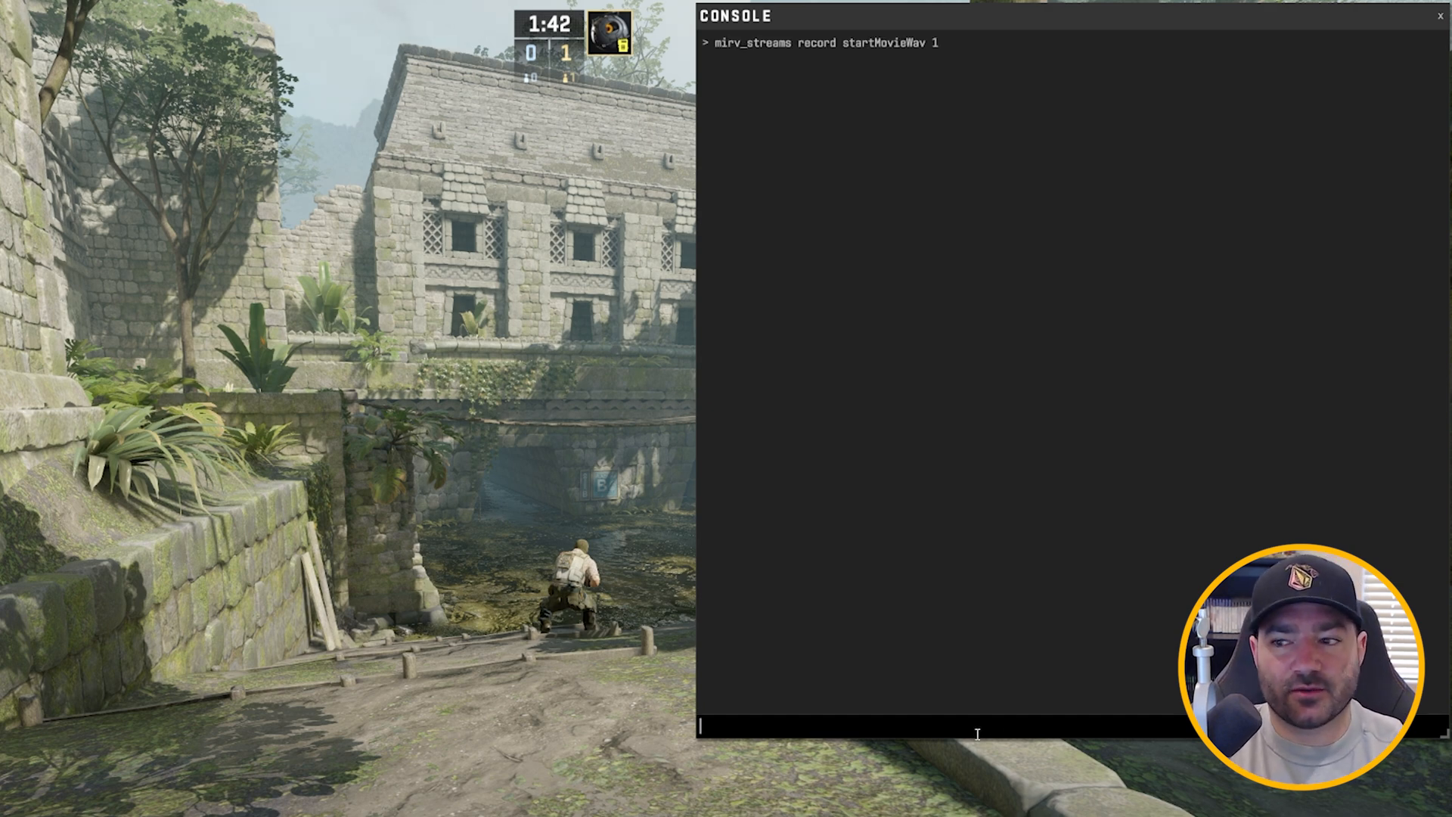
pyautogui.write('mirv_streams record name')
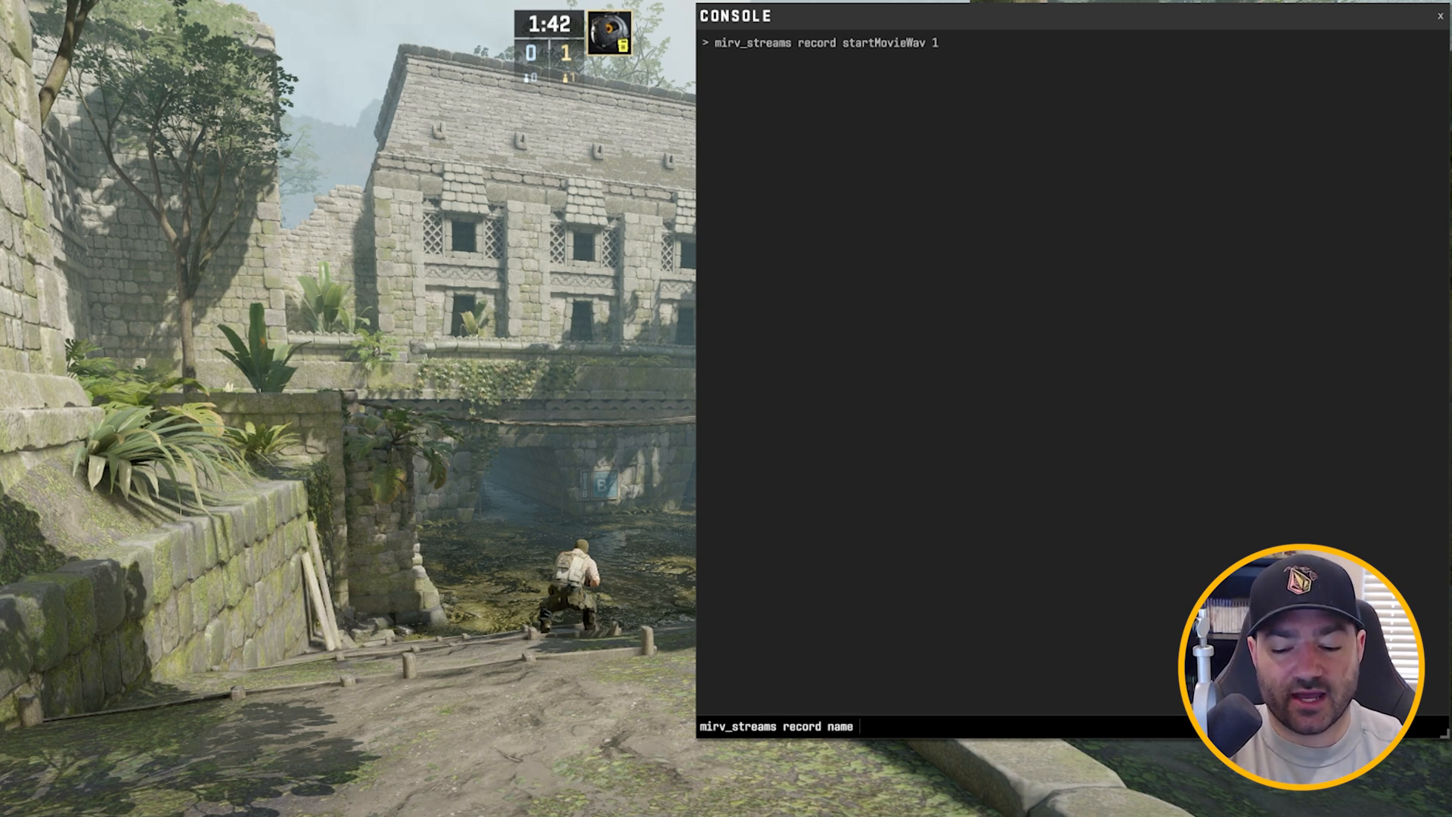
pyautogui.write('"')
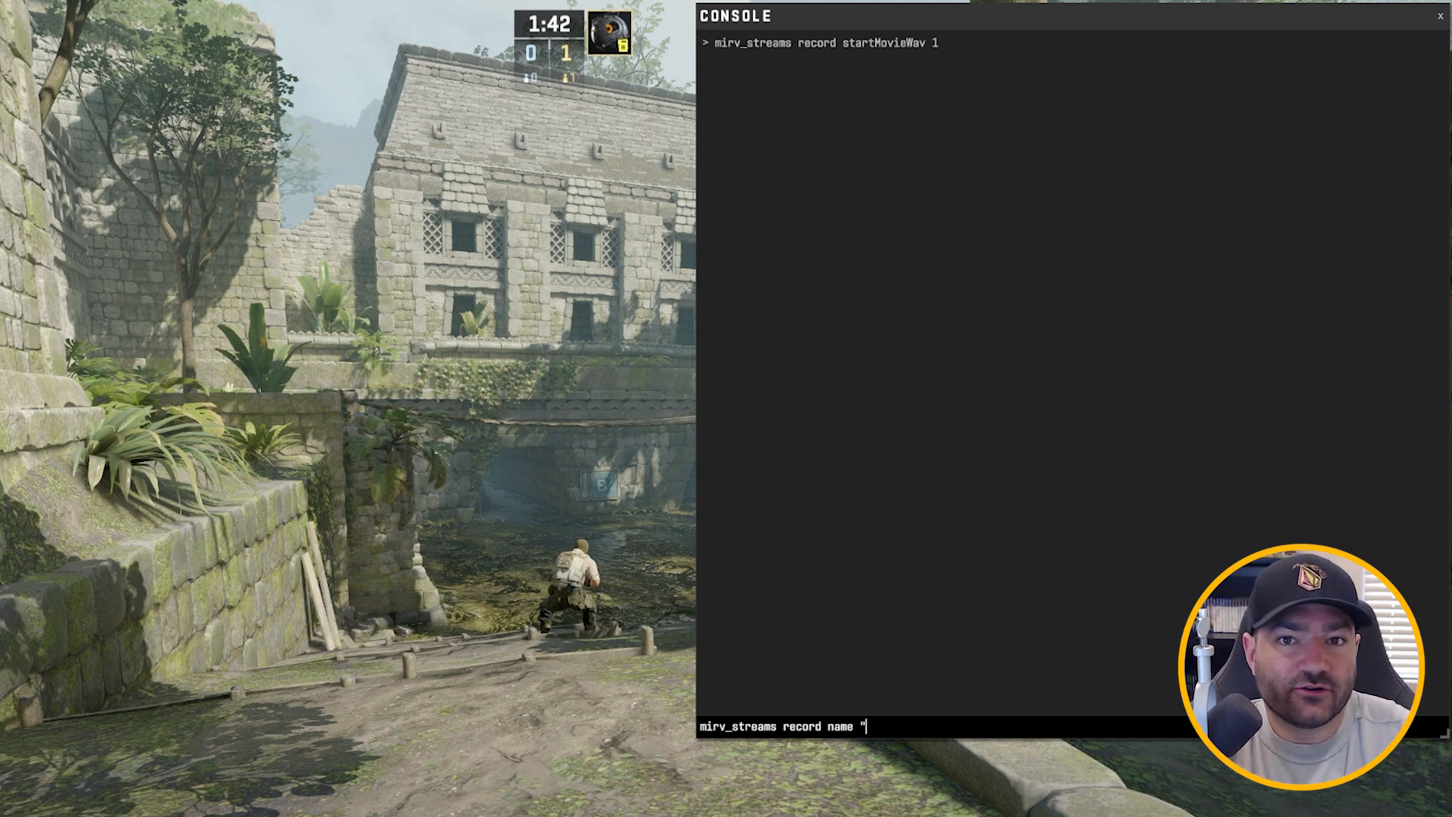
pyautogui.write('c:')
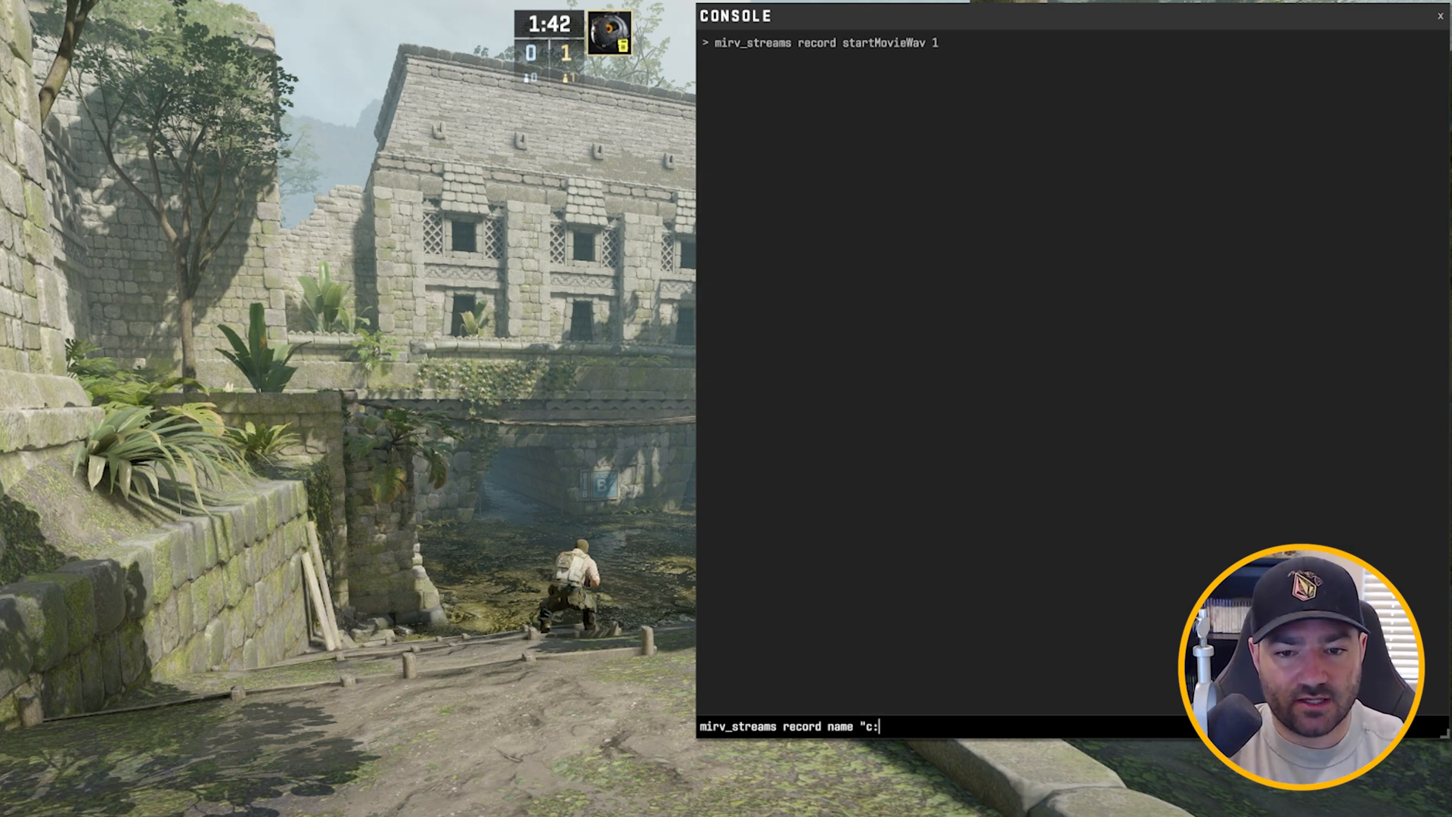
pyautogui.write('mirv')
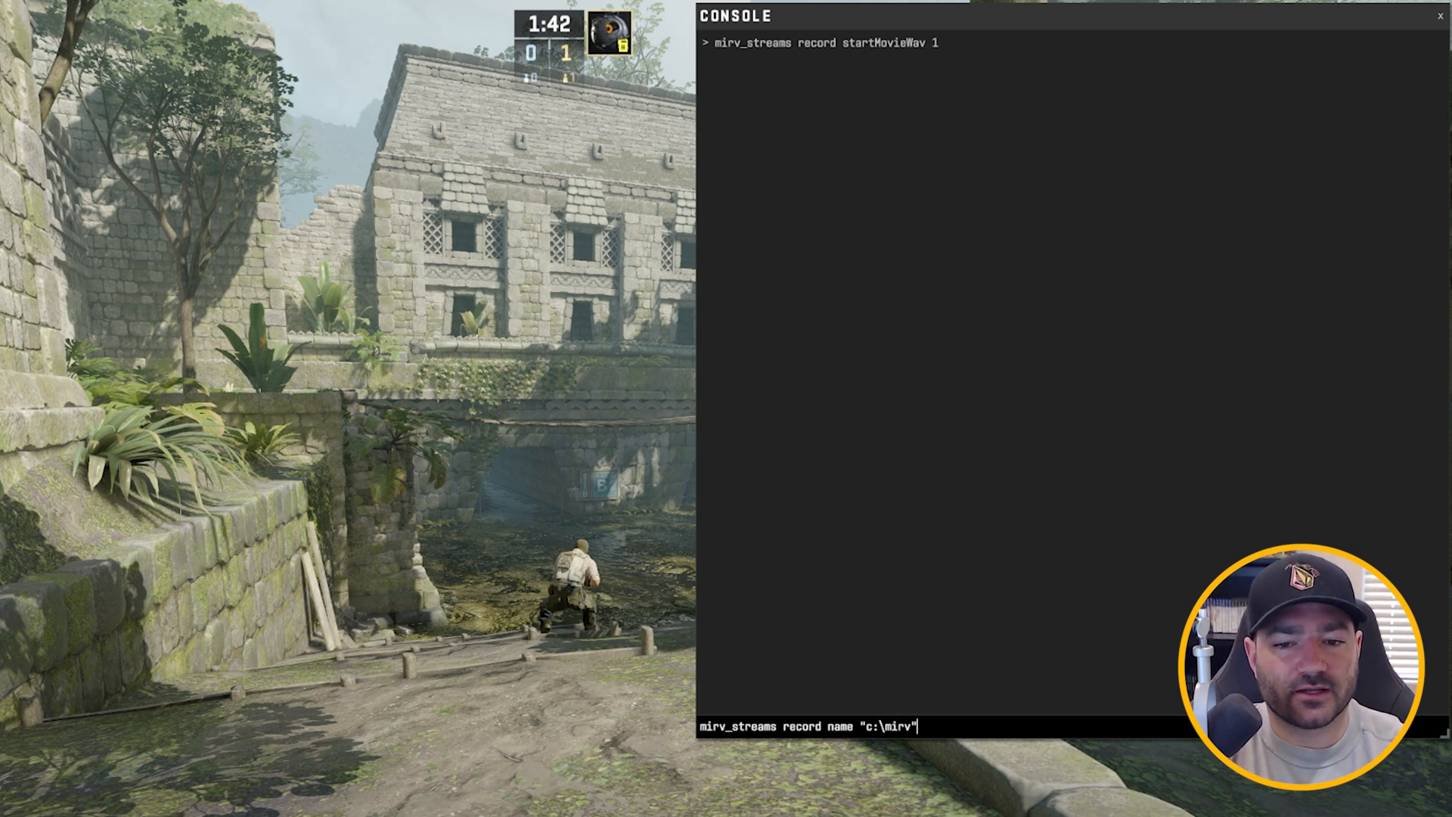
pyautogui.press('backspace')
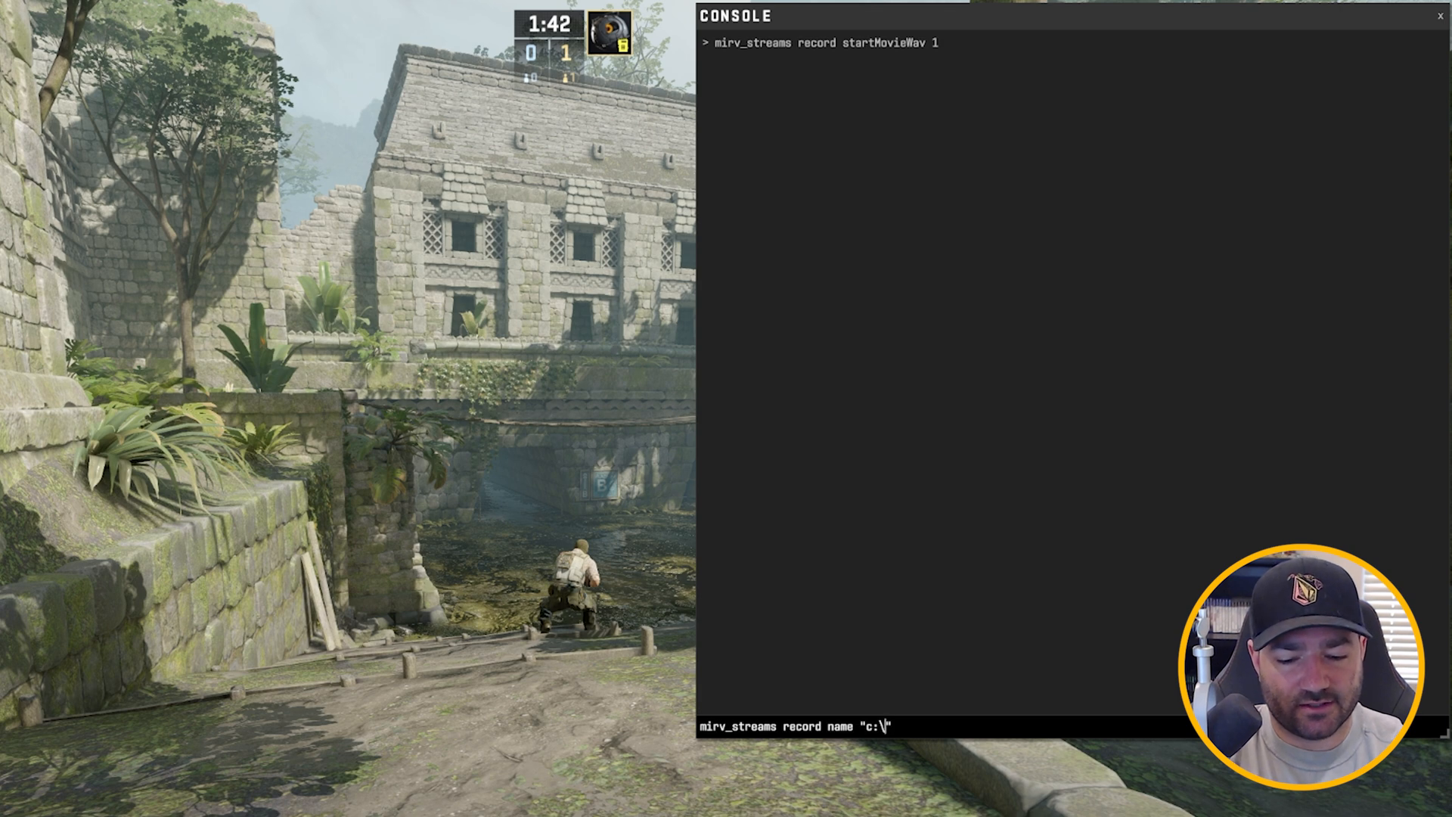
pyautogui.write('videofile')
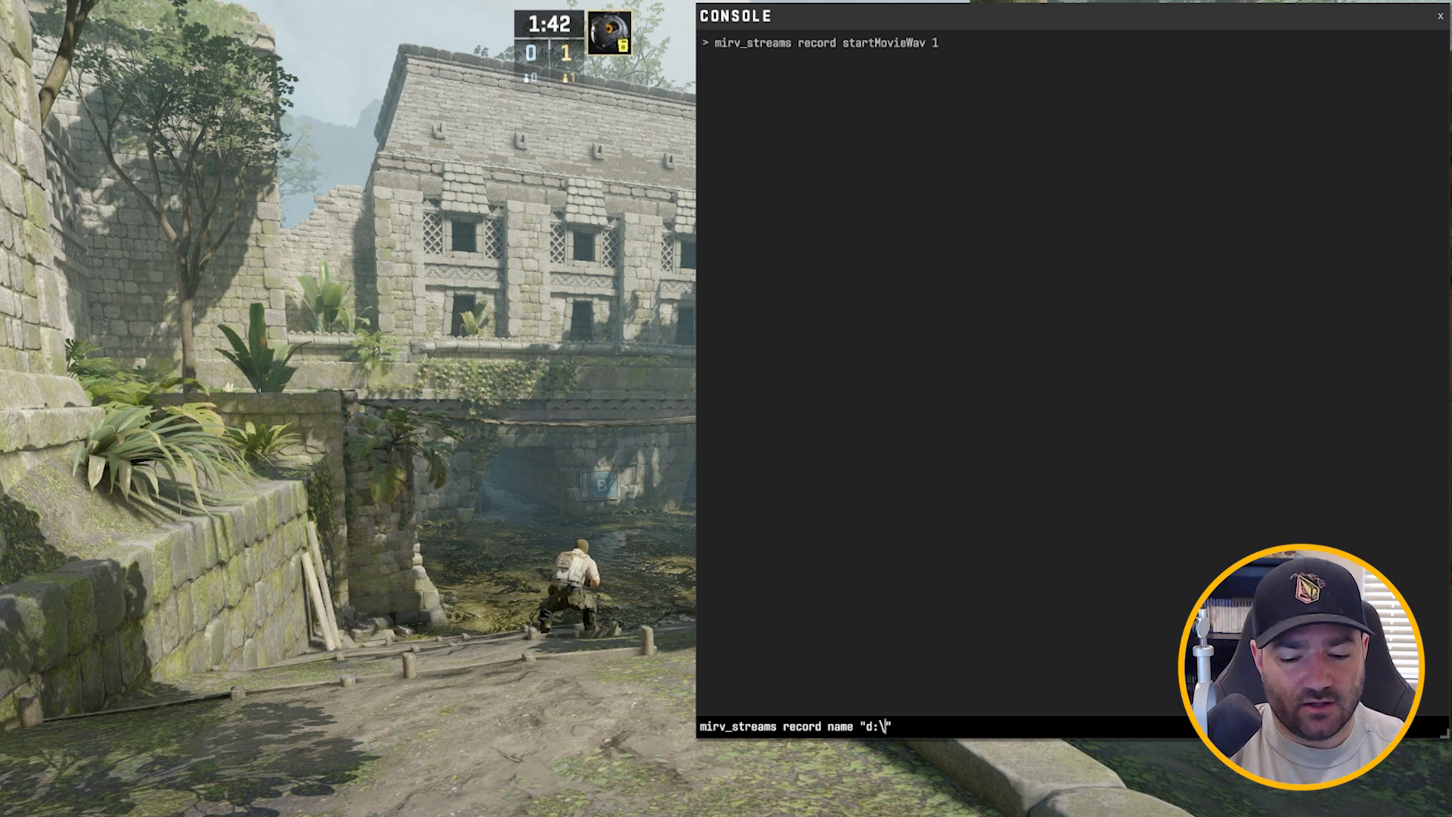
pyautogui.write('CS2')
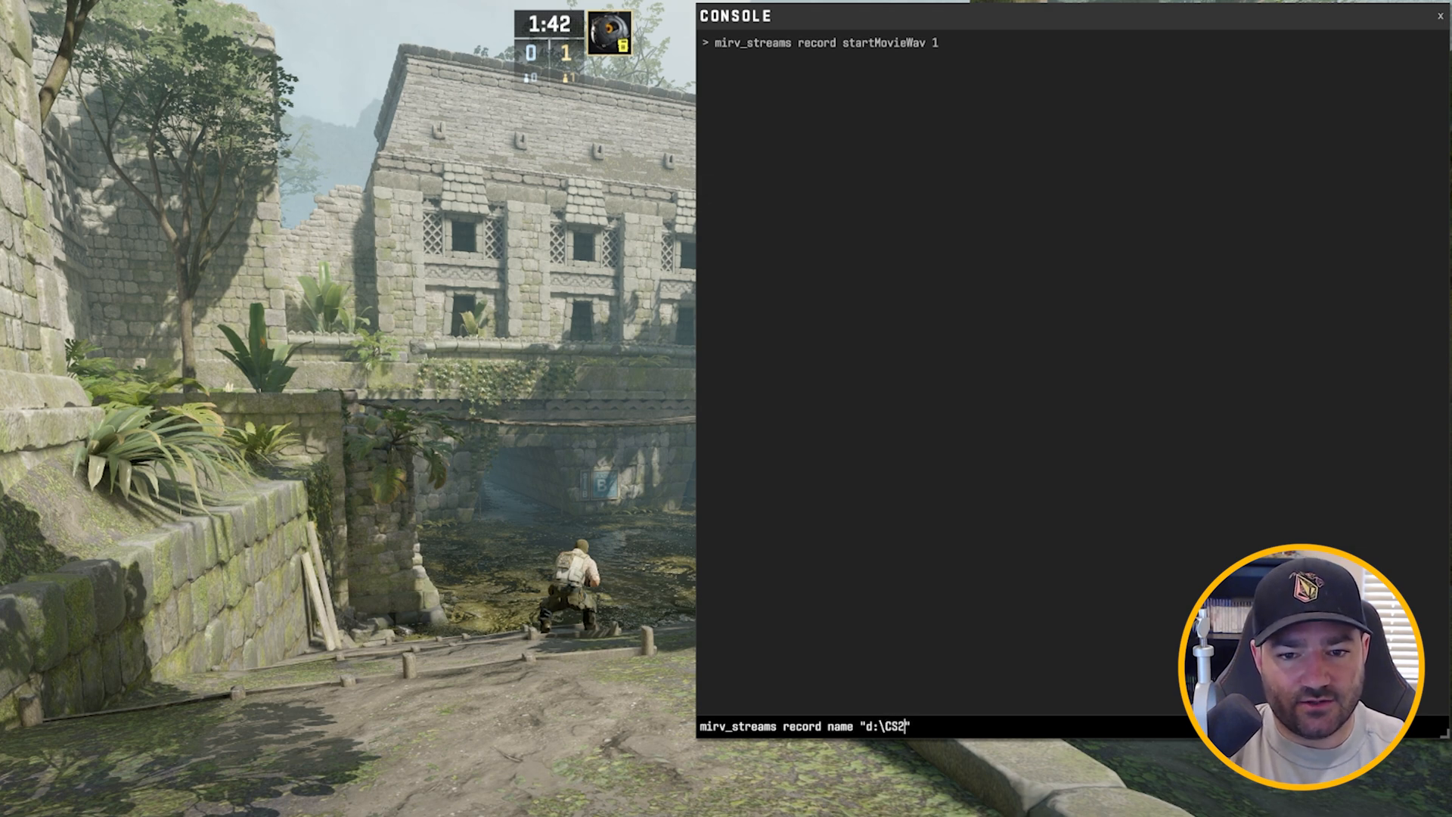
pyautogui.write('Moviemaking')
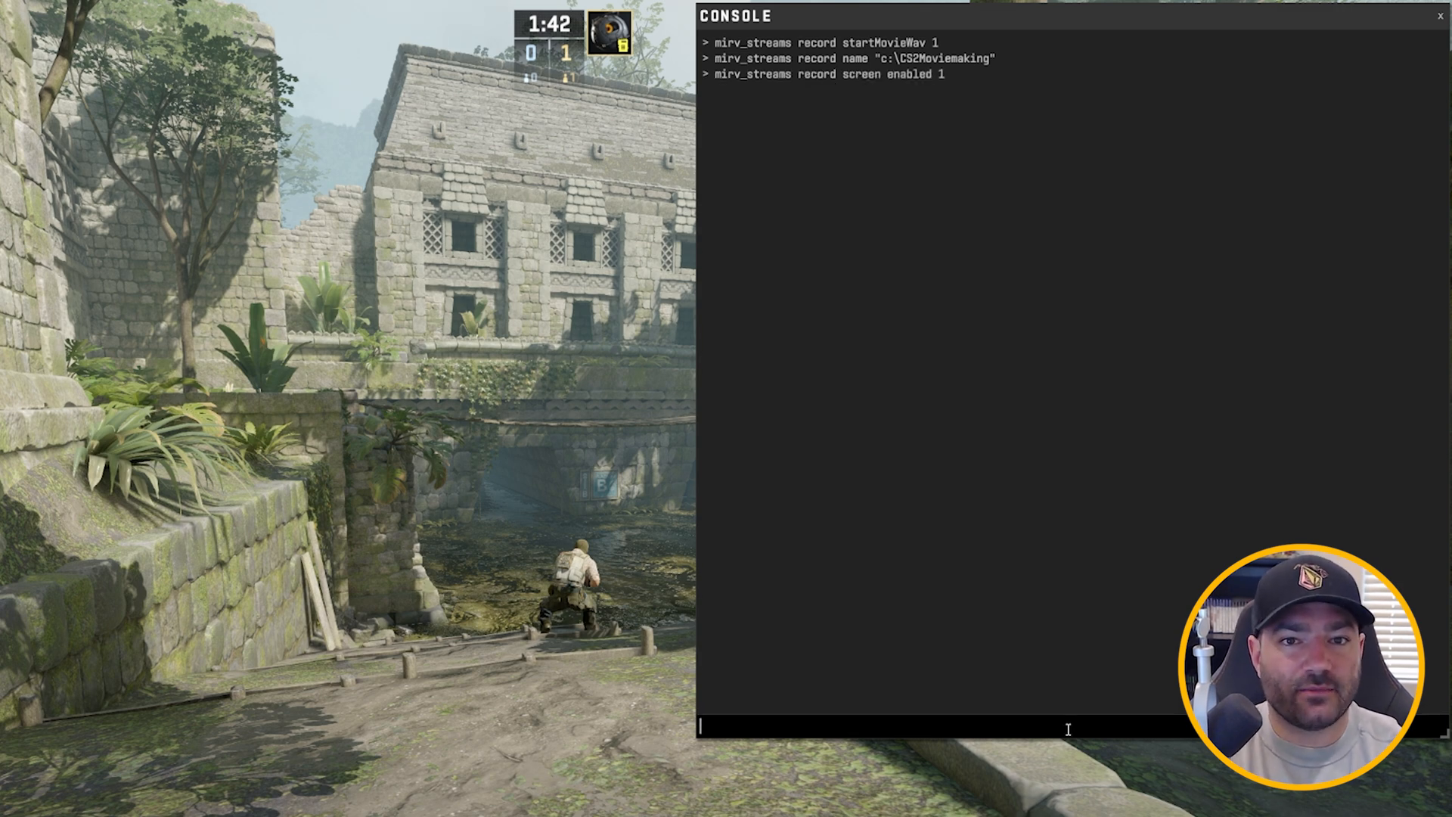
pyautogui.write('mirv_streams record screen settings')
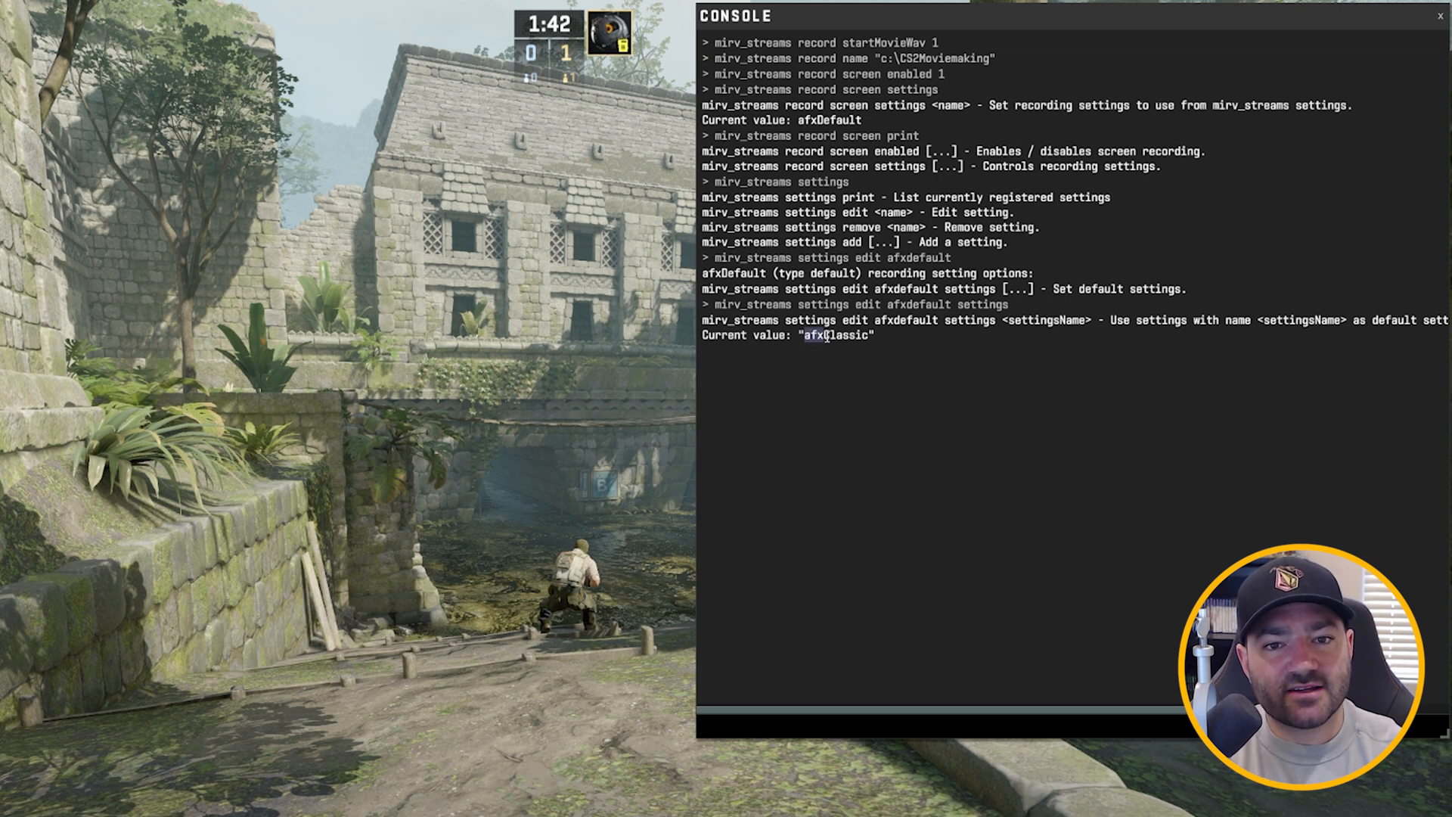
# Print stream settings, choose the afxFfmpegLosslessBest preset, set mirv_streams record fps, and record
pyautogui.doubleClick(837, 335)
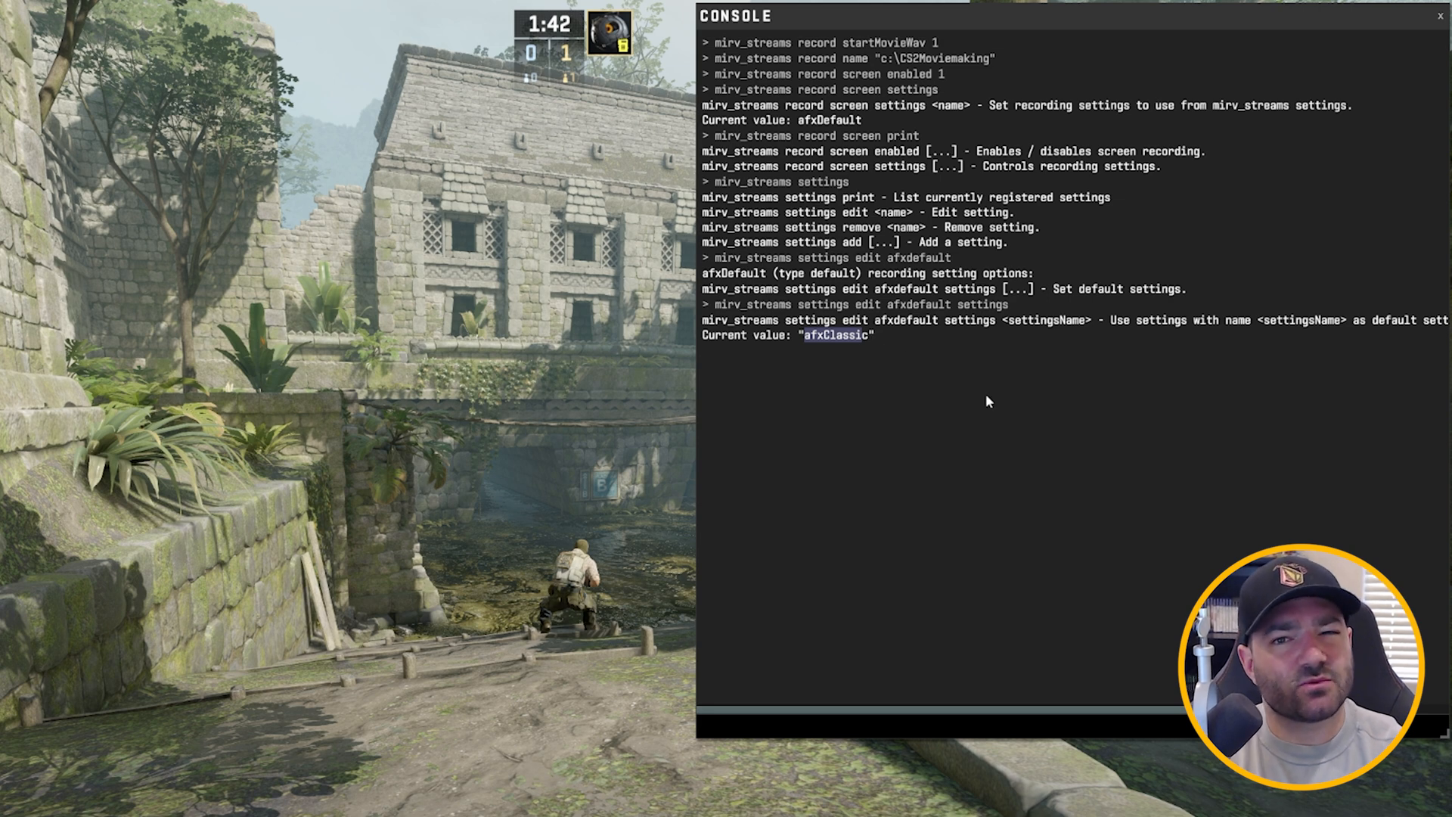
pyautogui.write('mirv_streams settings')
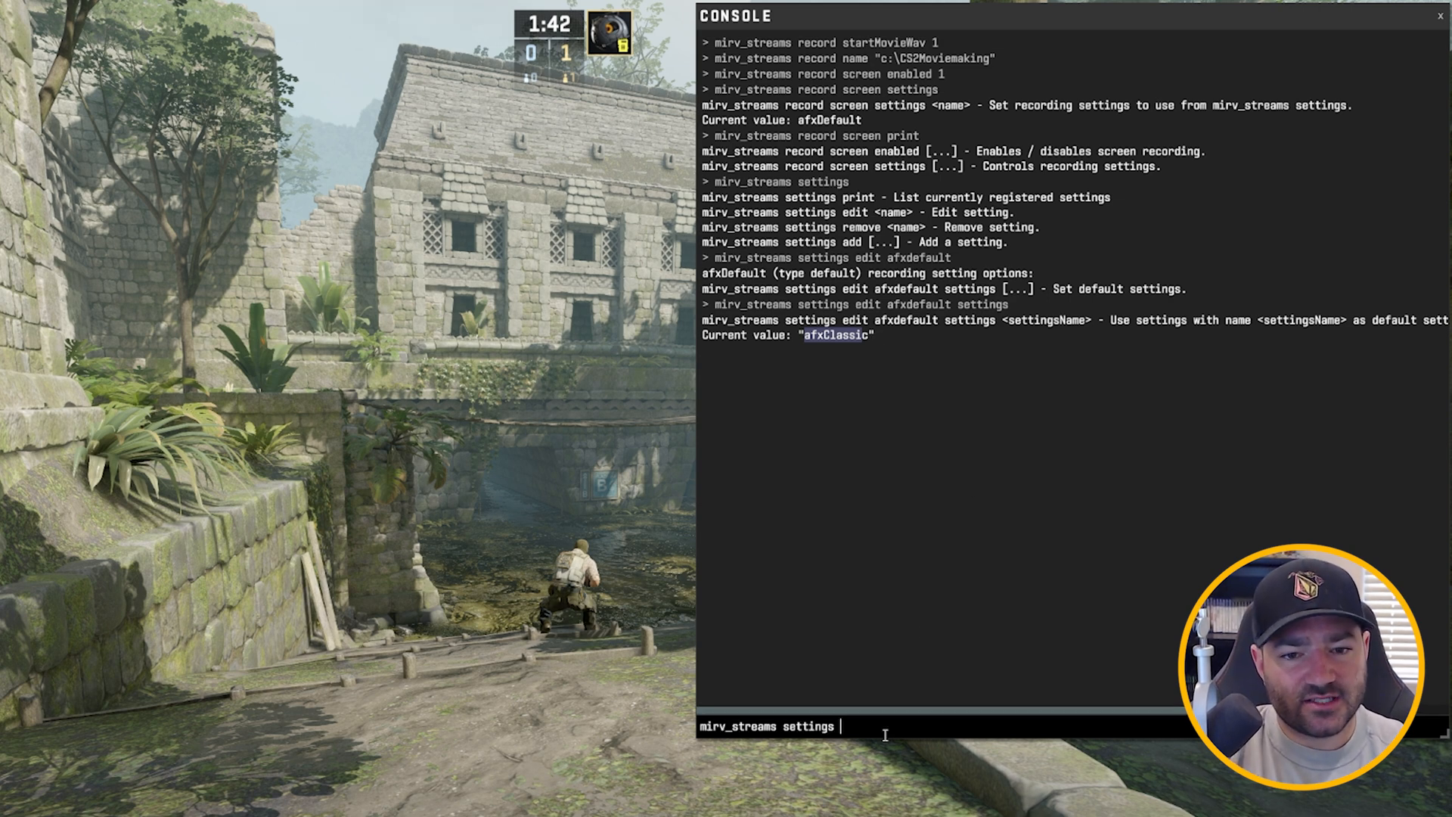
pyautogui.write('prints')
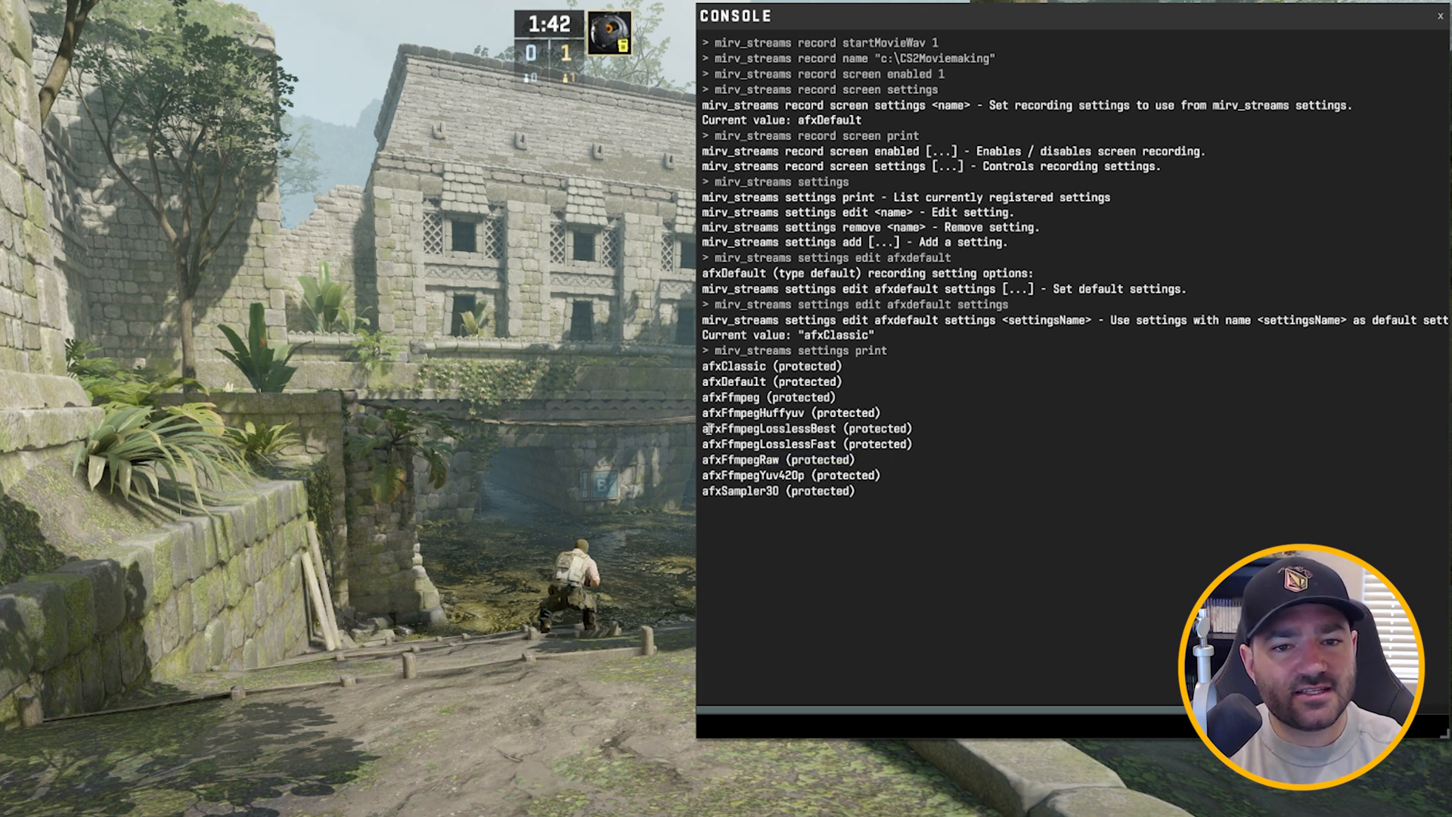
pyautogui.doubleClick(768, 428)
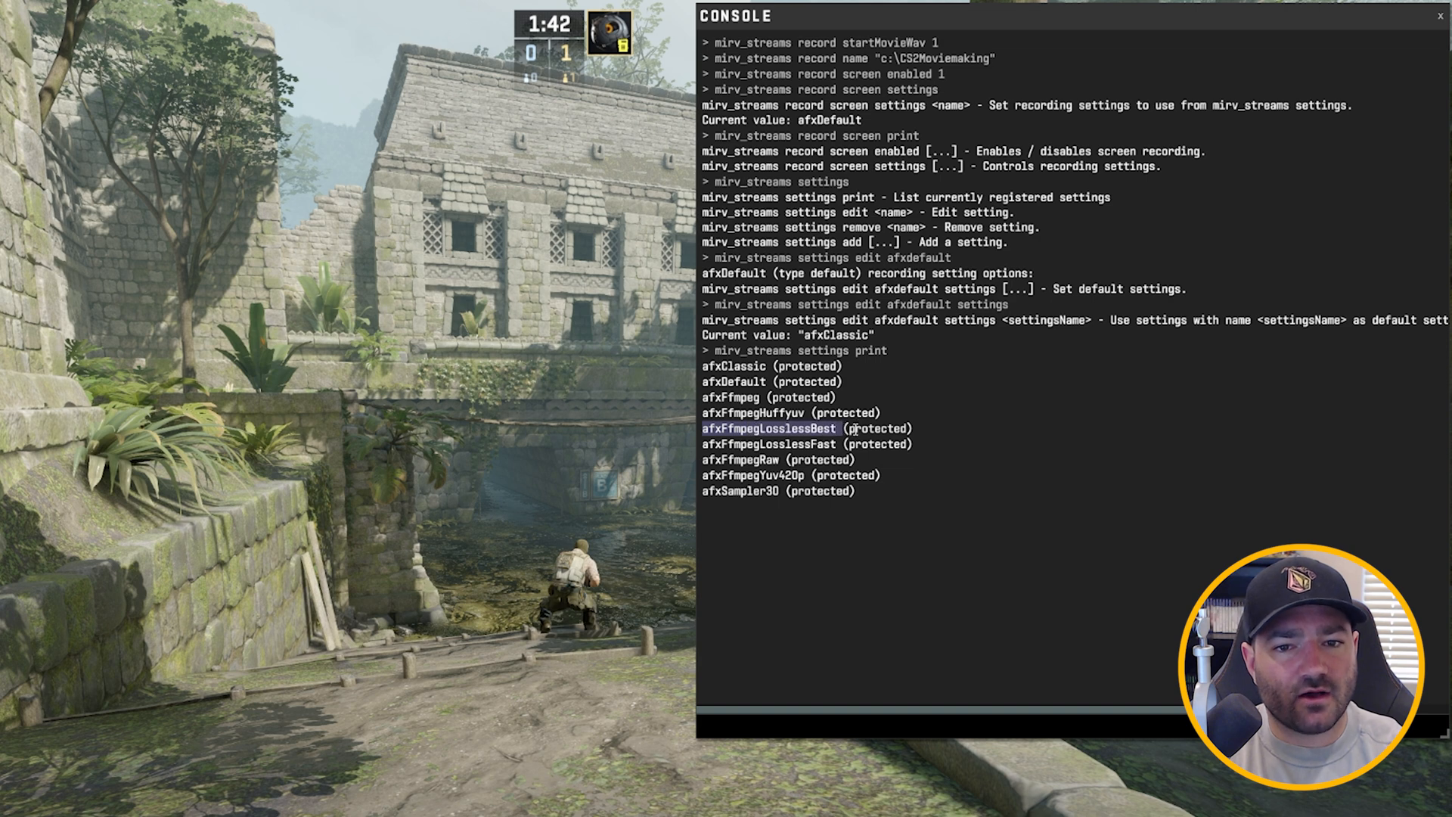
pyautogui.write('mirv_camio')
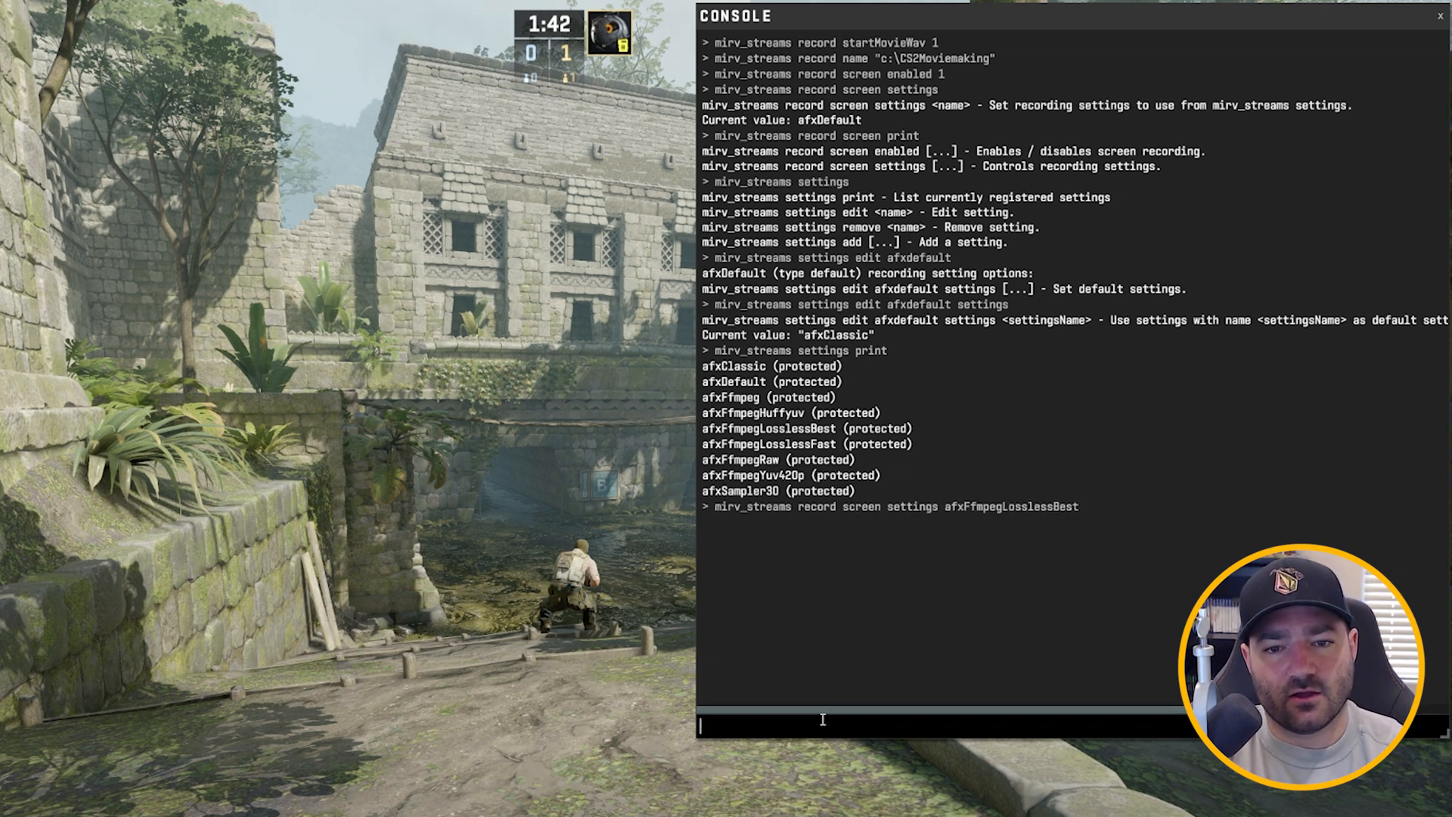
pyautogui.write('mirv_streams record fps')
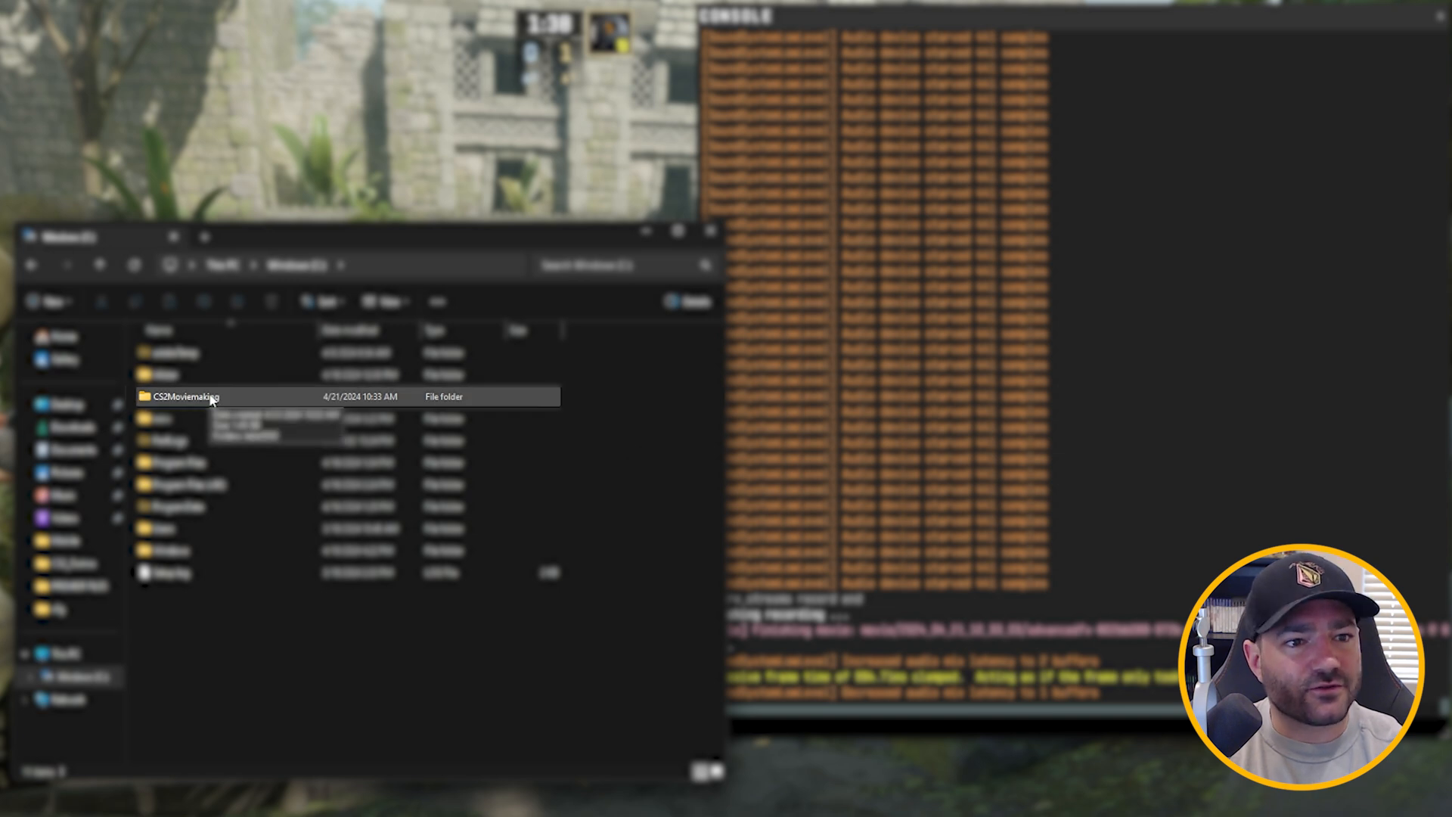
# Open CS2Moviemaking\take0000, play video.mp4, and check its 600.02 fps frame rate
pyautogui.doubleClick(185, 396)
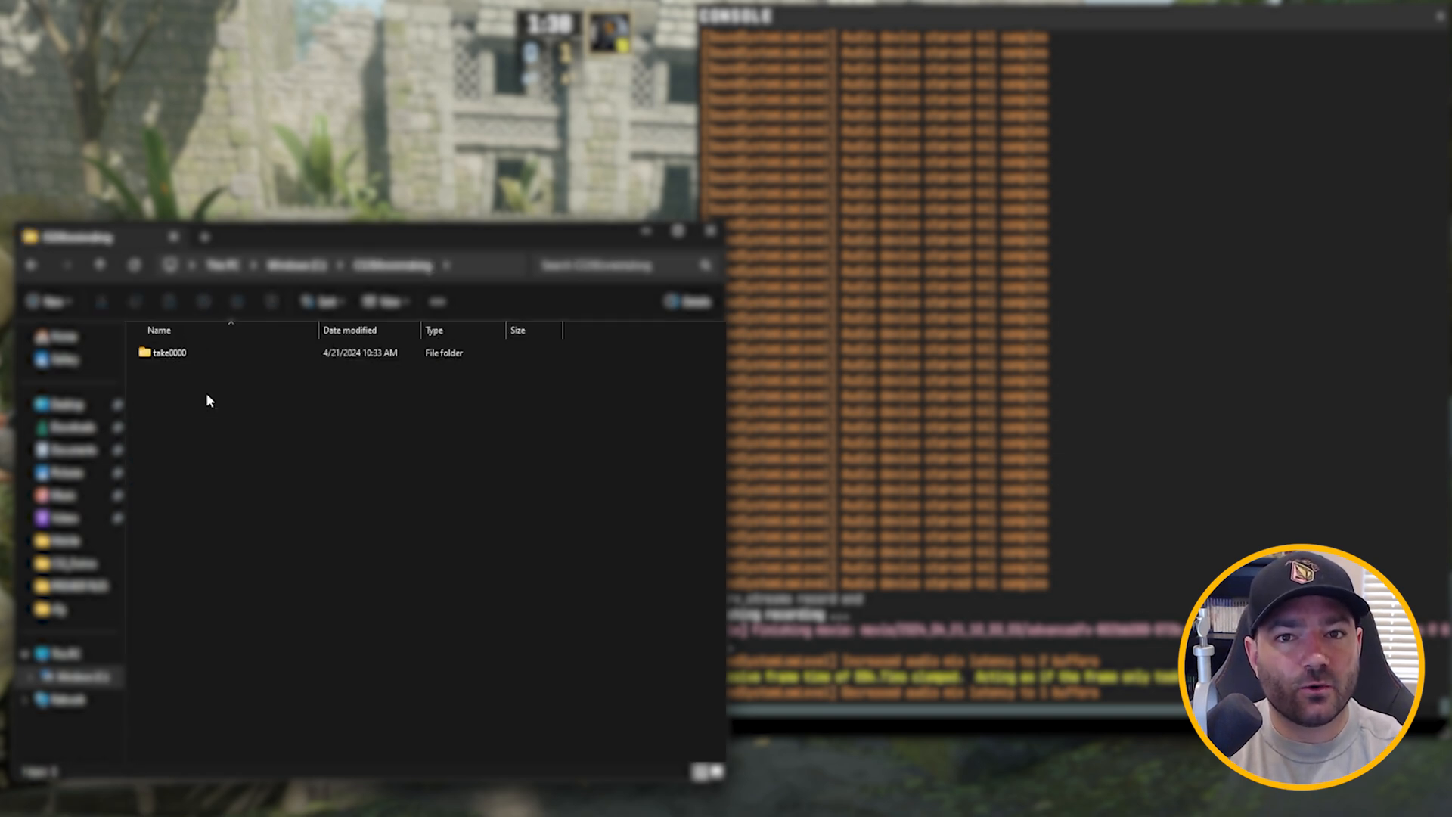
pyautogui.doubleClick(166, 351)
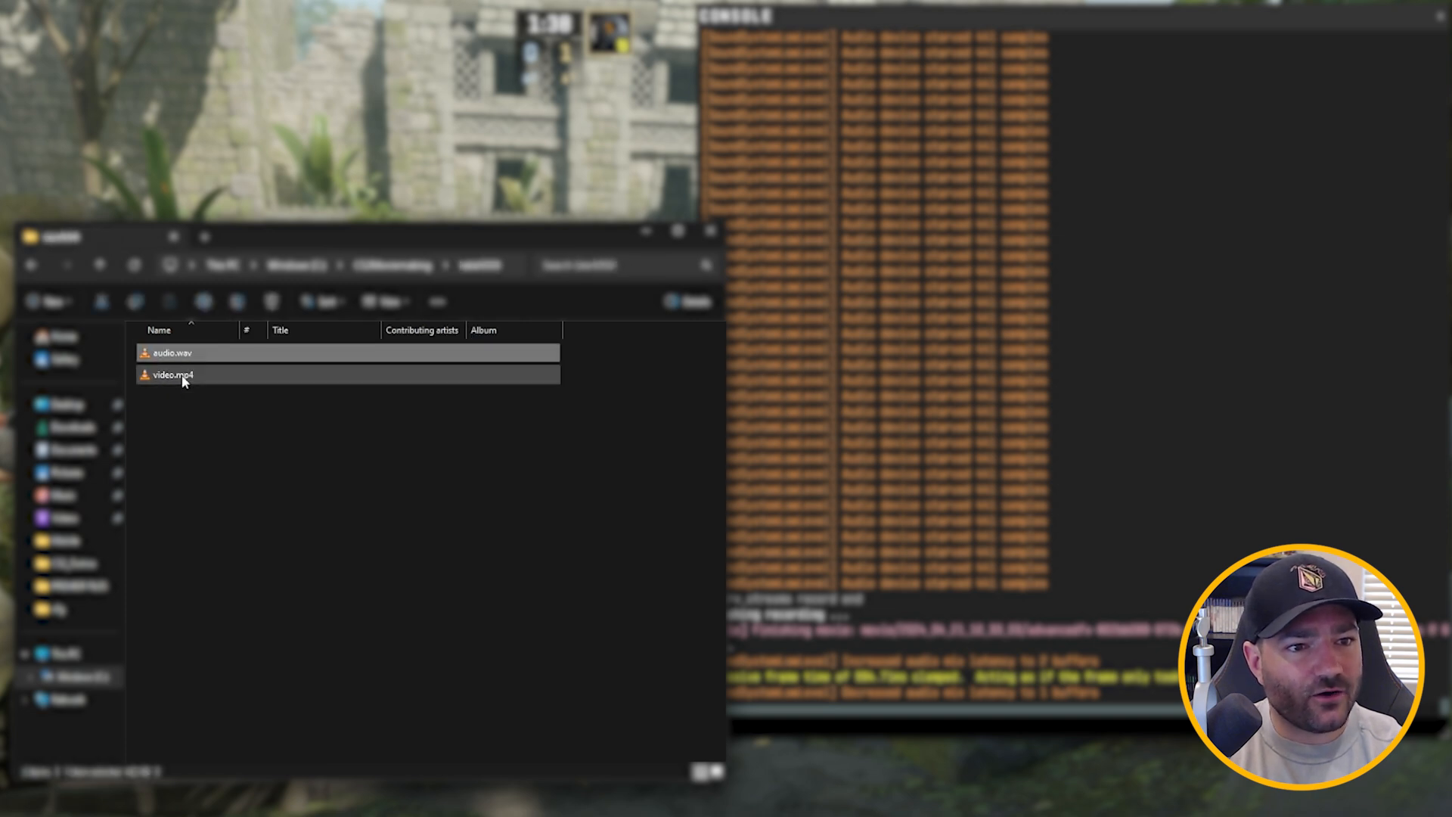
pyautogui.doubleClick(171, 375)
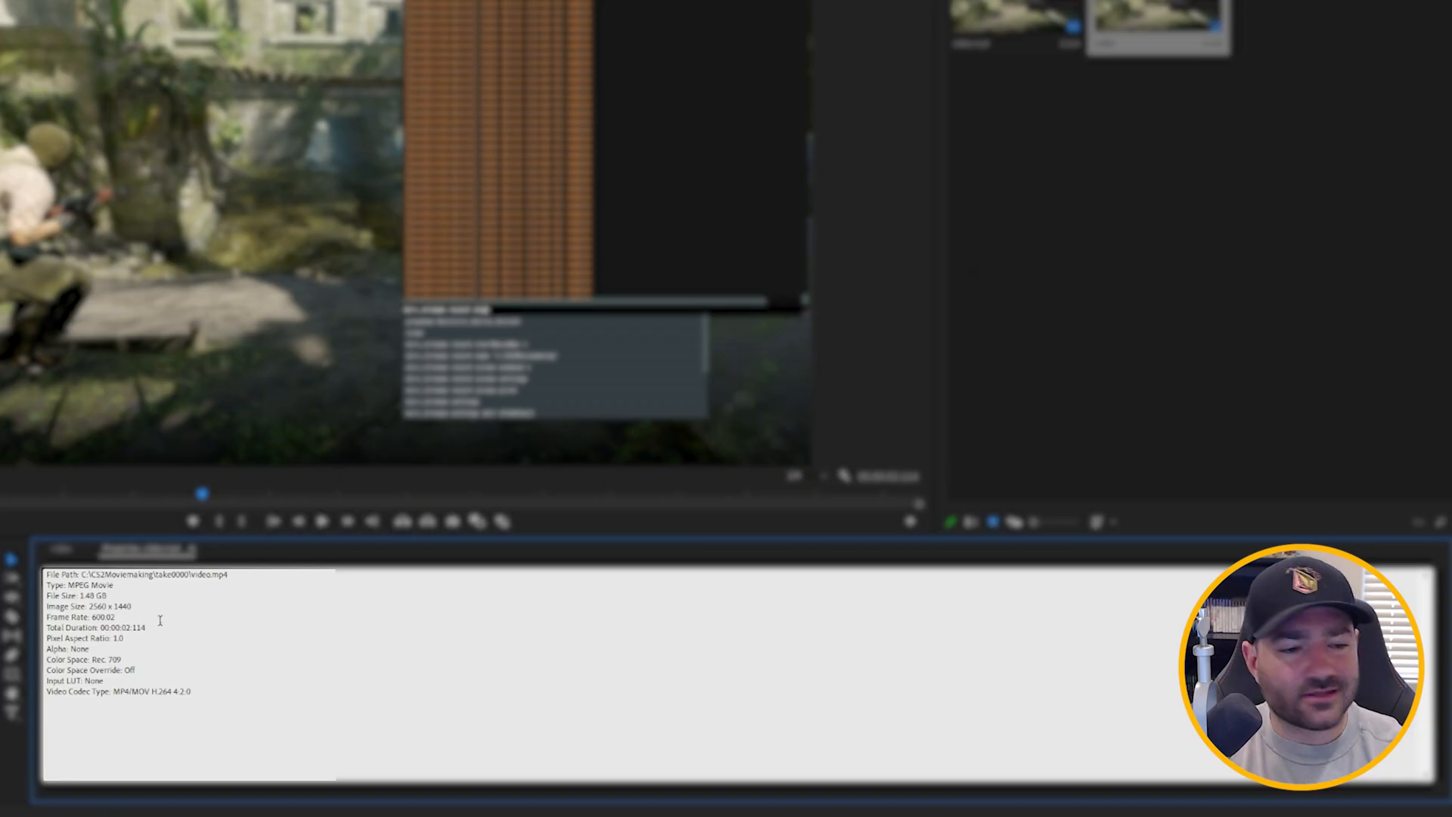
pyautogui.doubleClick(79, 617)
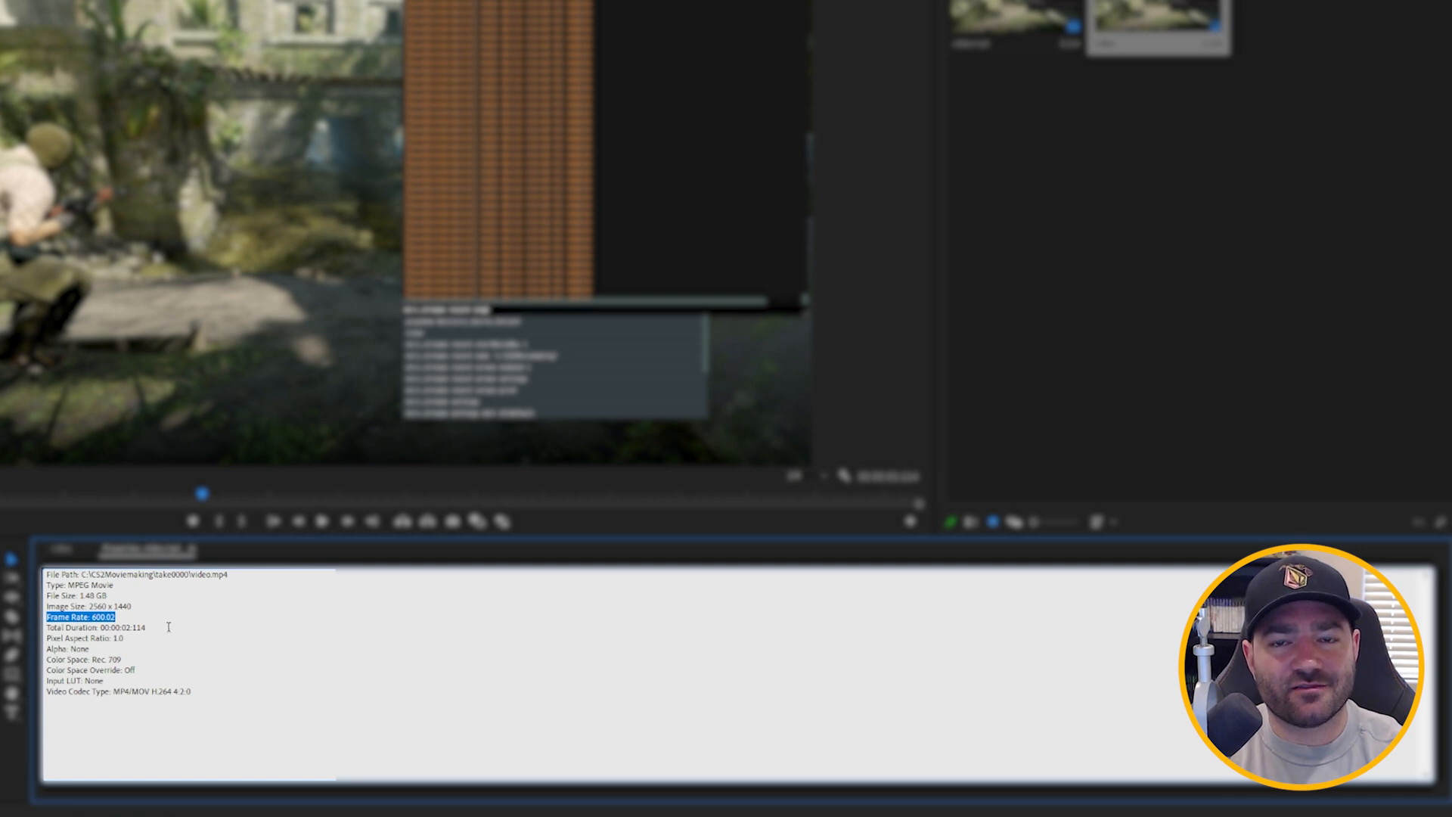